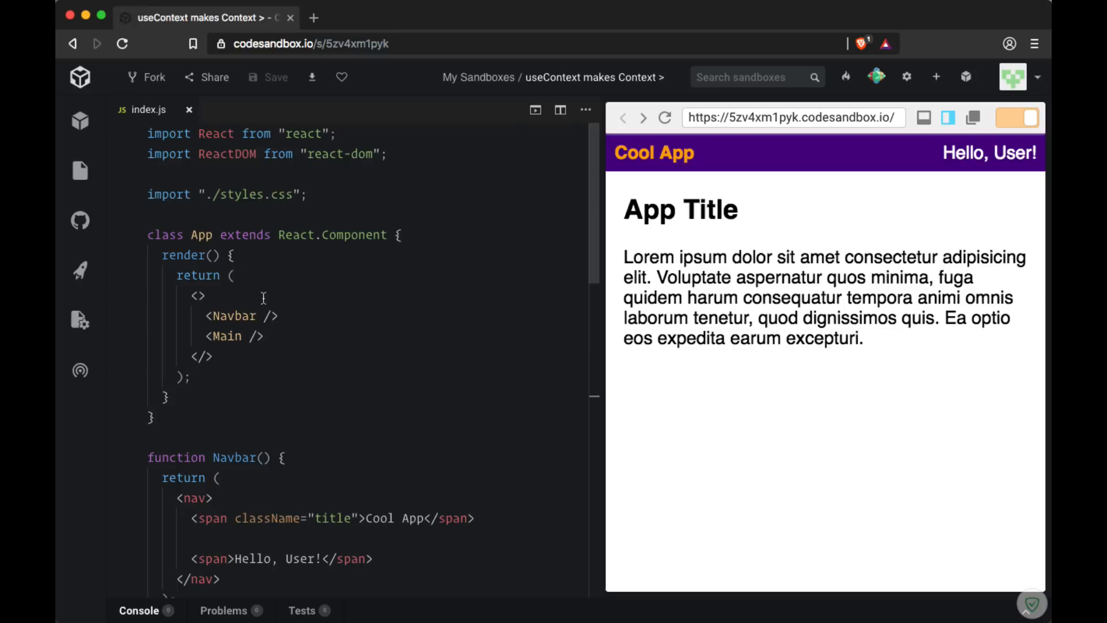
Add state = { user: "Dave" } to the App class above render().
{"action": "double_click", "coordinate": [234, 457]}
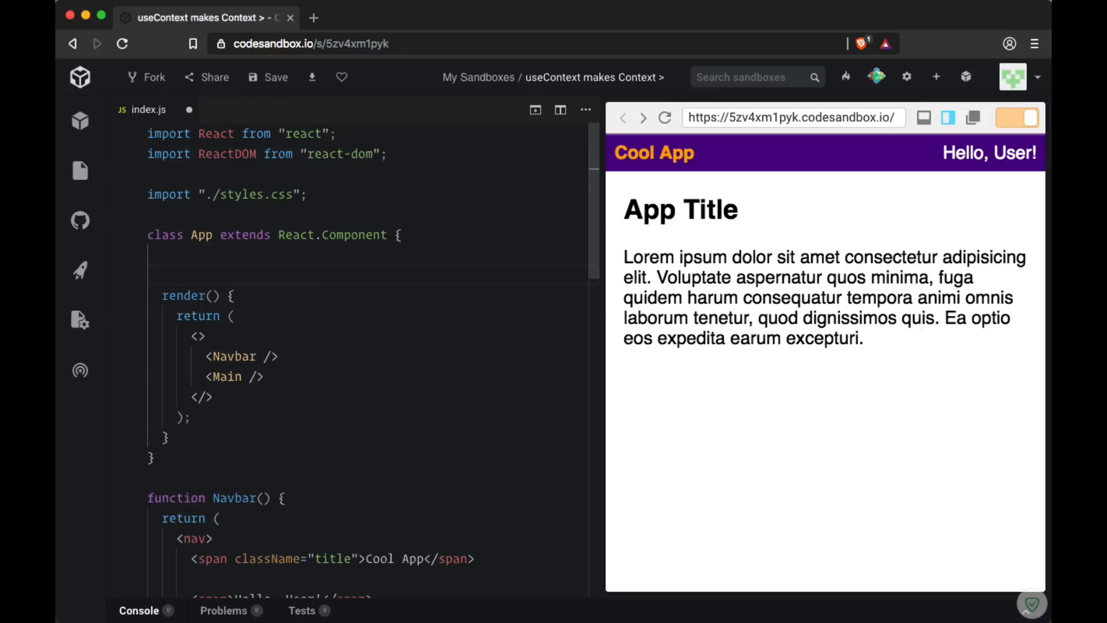
{"action": "type", "text": "state"}
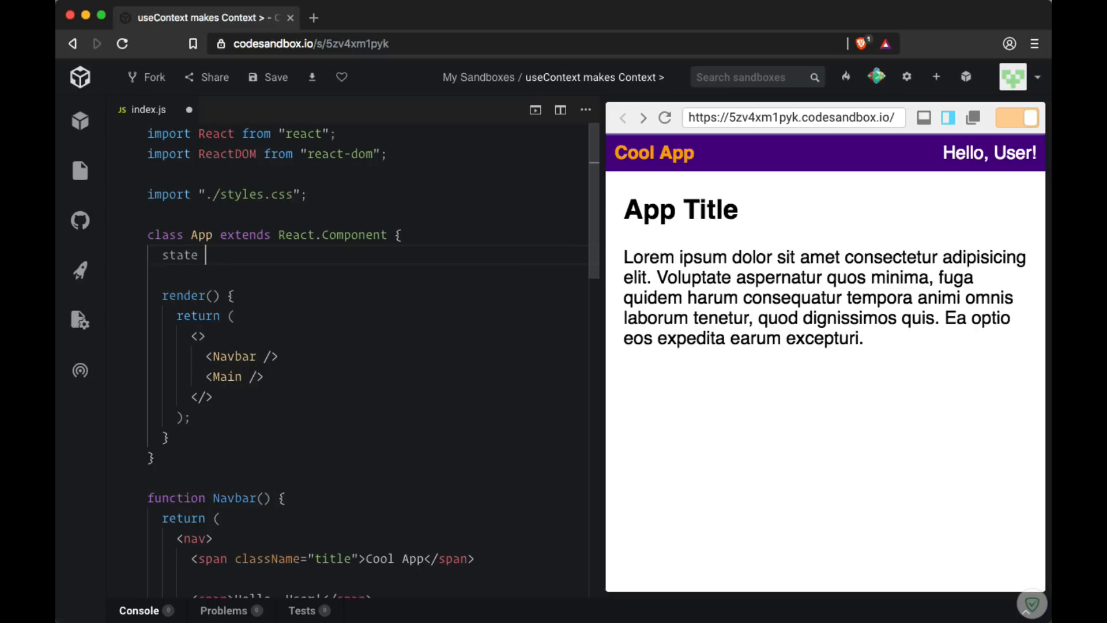
{"action": "type", "text": "= {"}
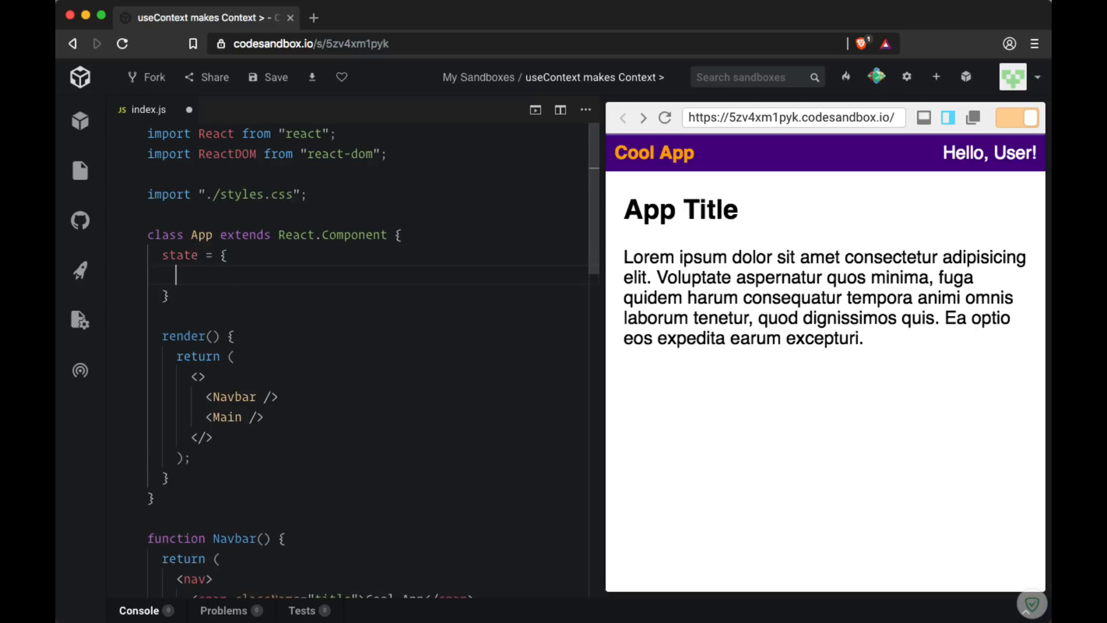
{"action": "type", "text": "user:"}
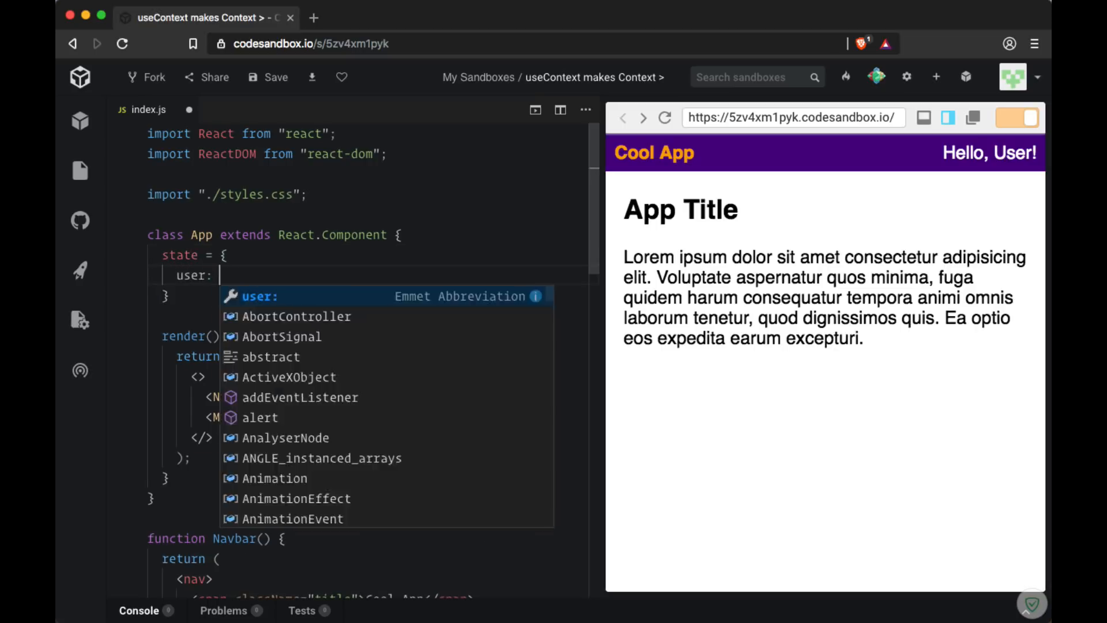
{"action": "type", "text": "\""}
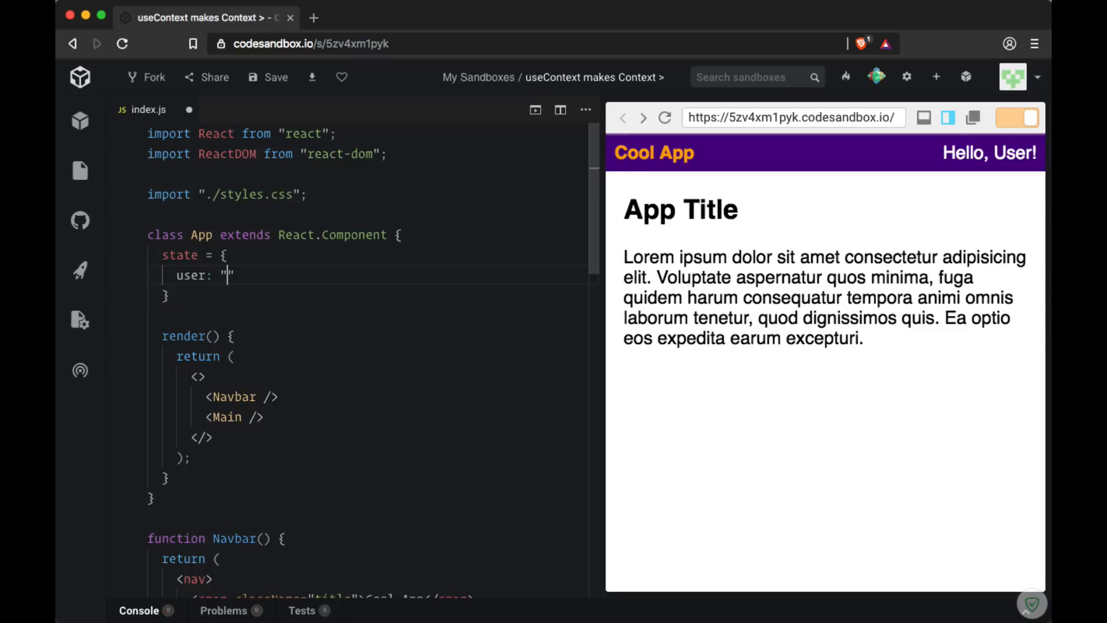
{"action": "type", "text": "Dave"}
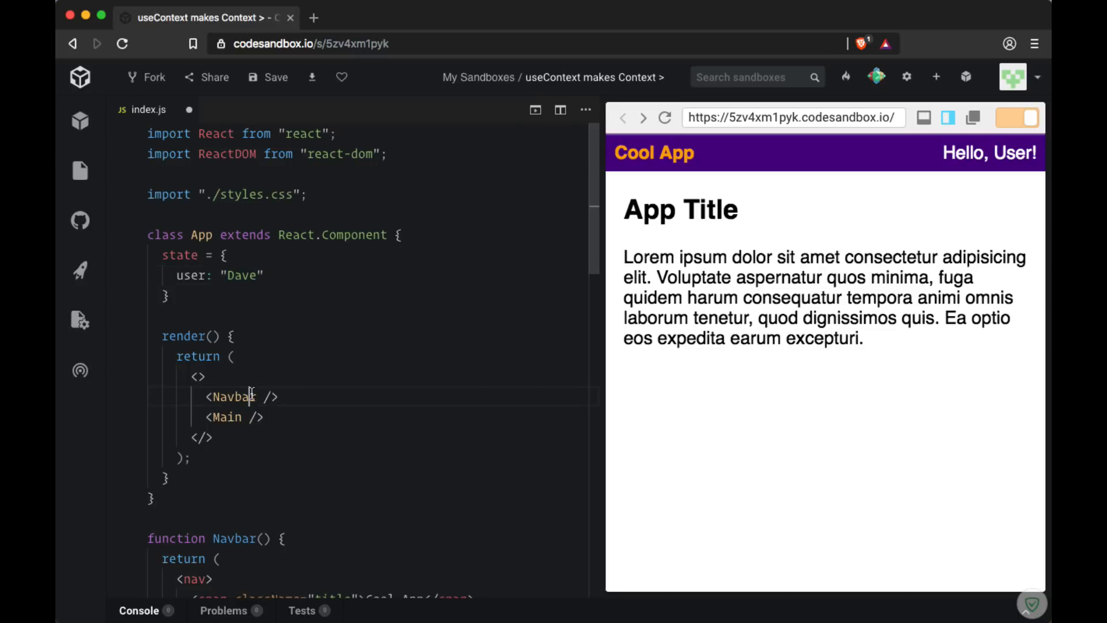
Pass user={this.state.user} as a prop to the Navbar element in App's render.
{"action": "double_click", "coordinate": [233, 396]}
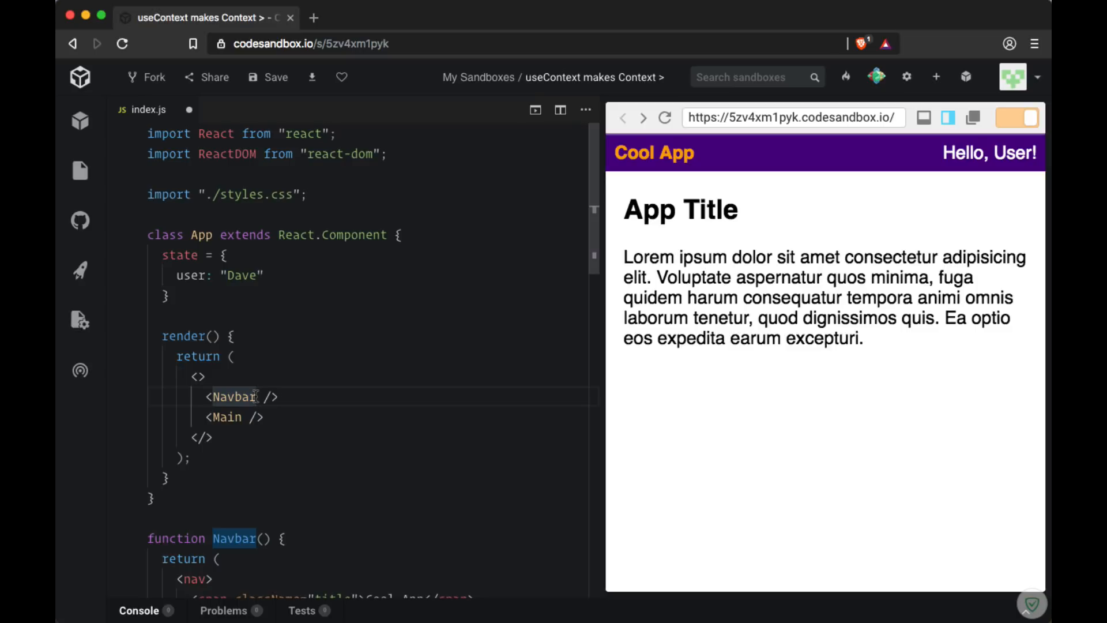
{"action": "type", "text": "user={}"}
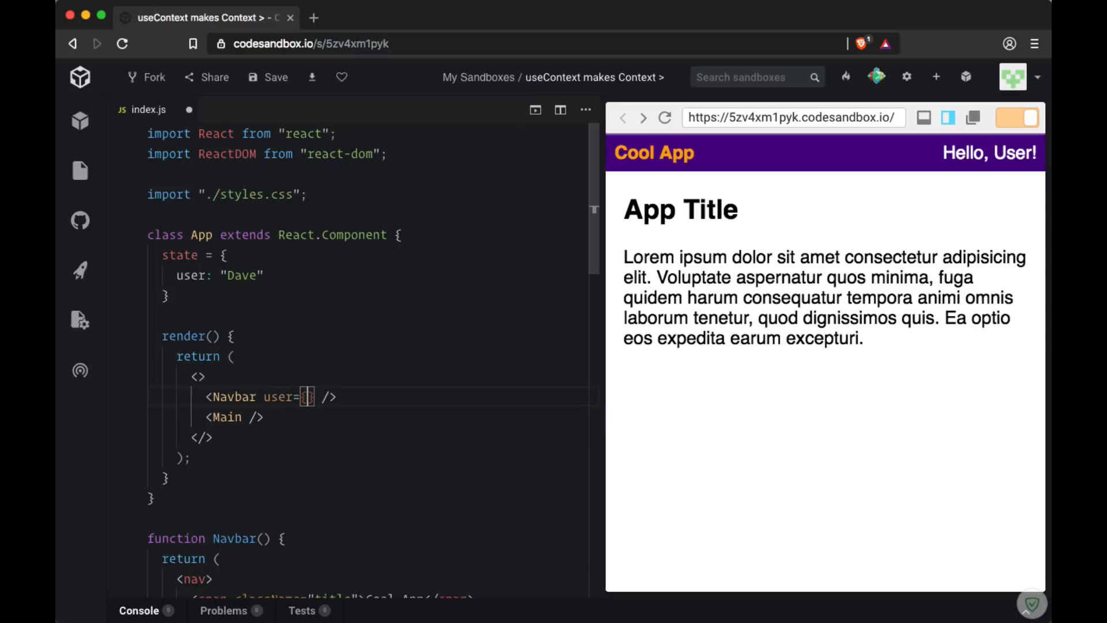
{"action": "type", "text": "this"}
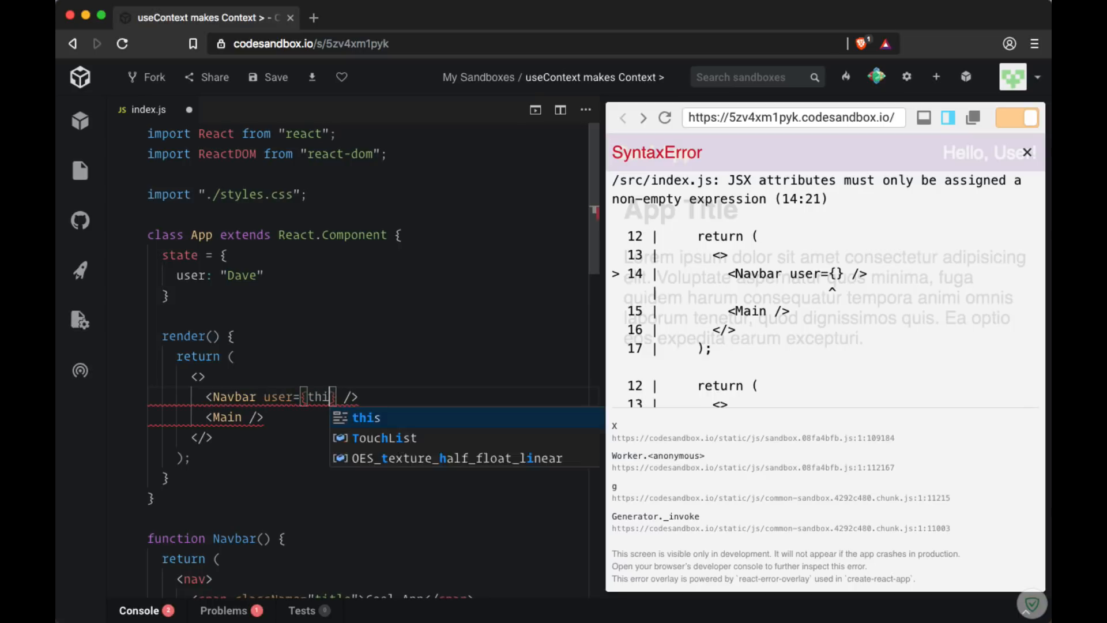
{"action": "type", "text": "s.state."}
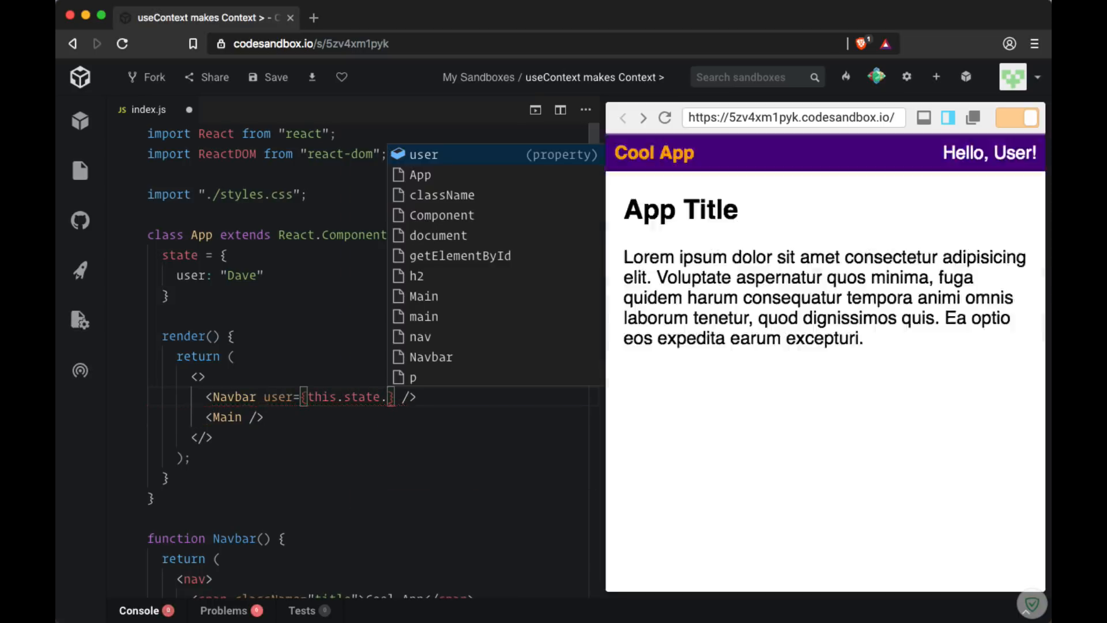
{"action": "type", "text": "user"}
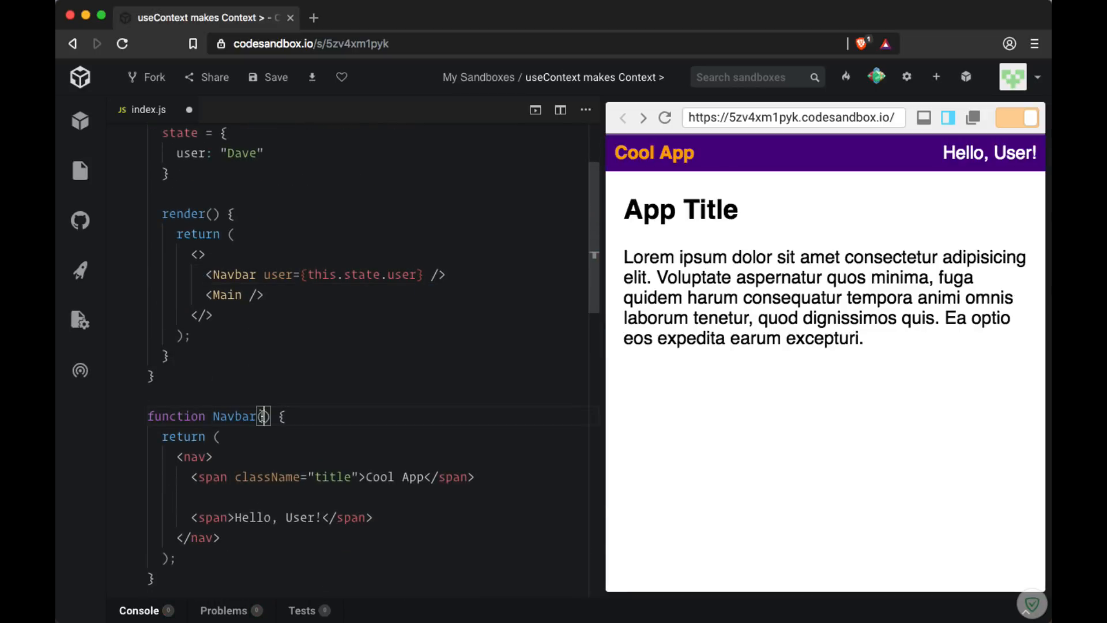
Give Navbar a props parameter, greet with props.user, then destructure { user } instead.
{"action": "type", "text": "props"}
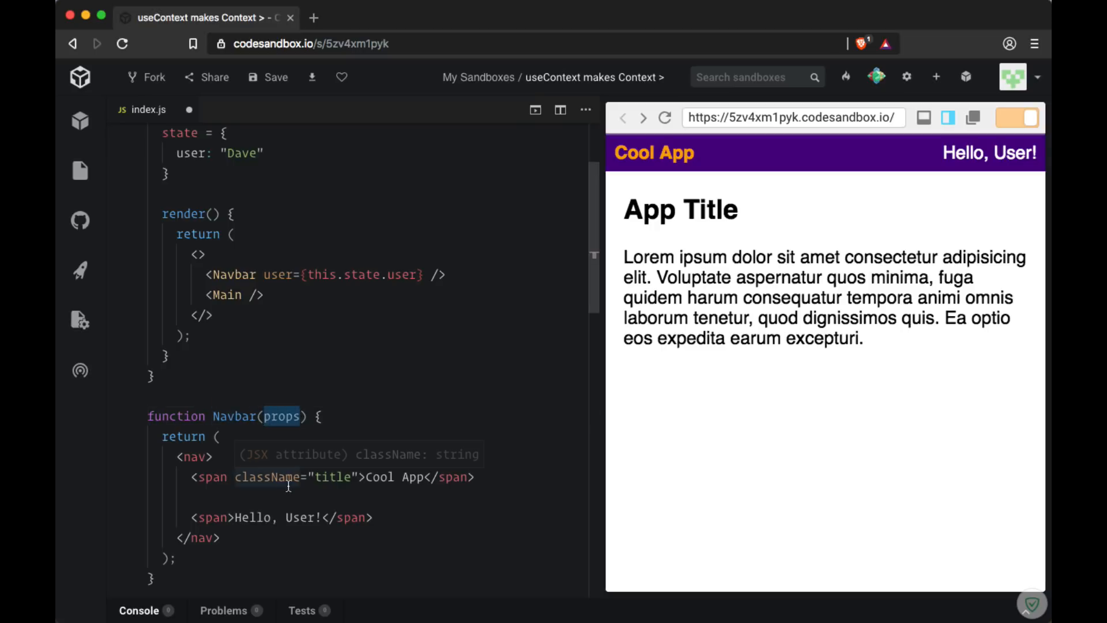
{"action": "left_click", "coordinate": [296, 516]}
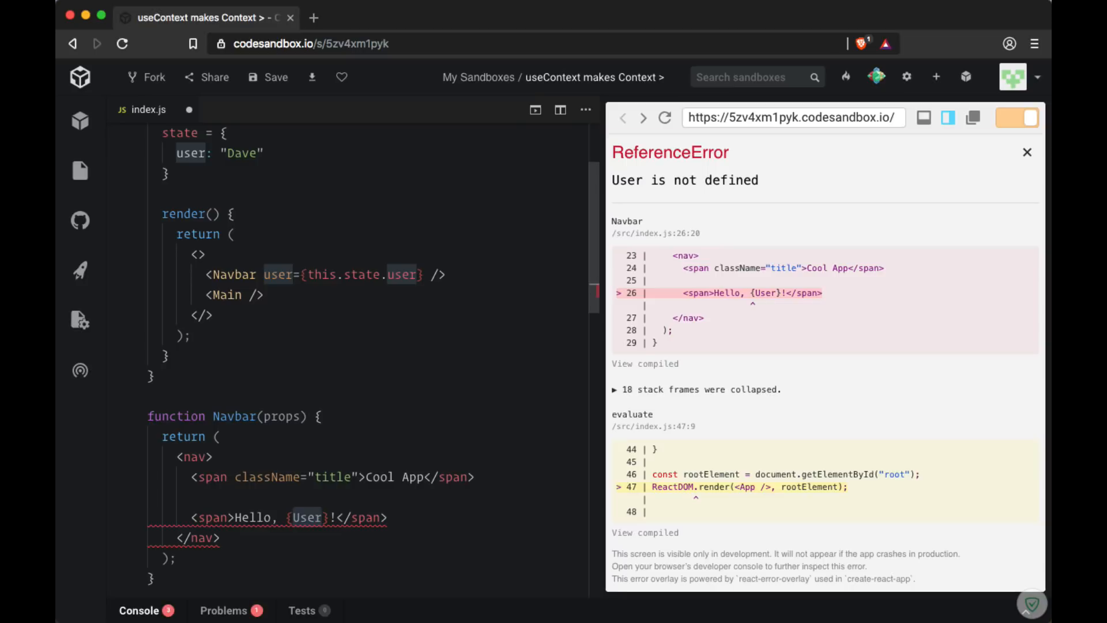
{"action": "type", "text": "props.user"}
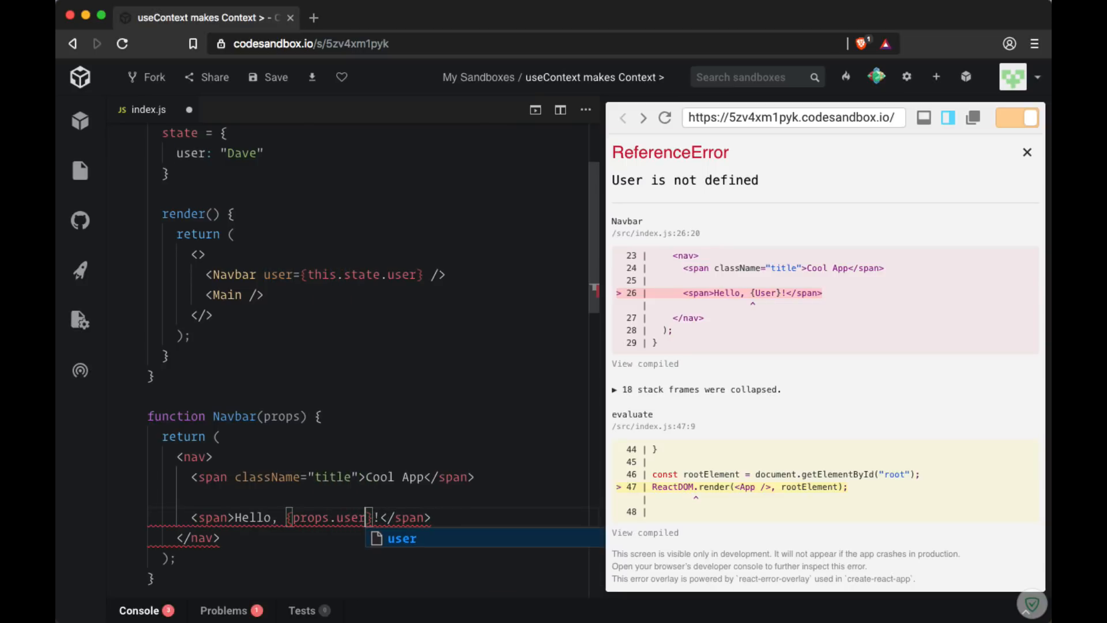
{"action": "left_click", "coordinate": [1026, 151]}
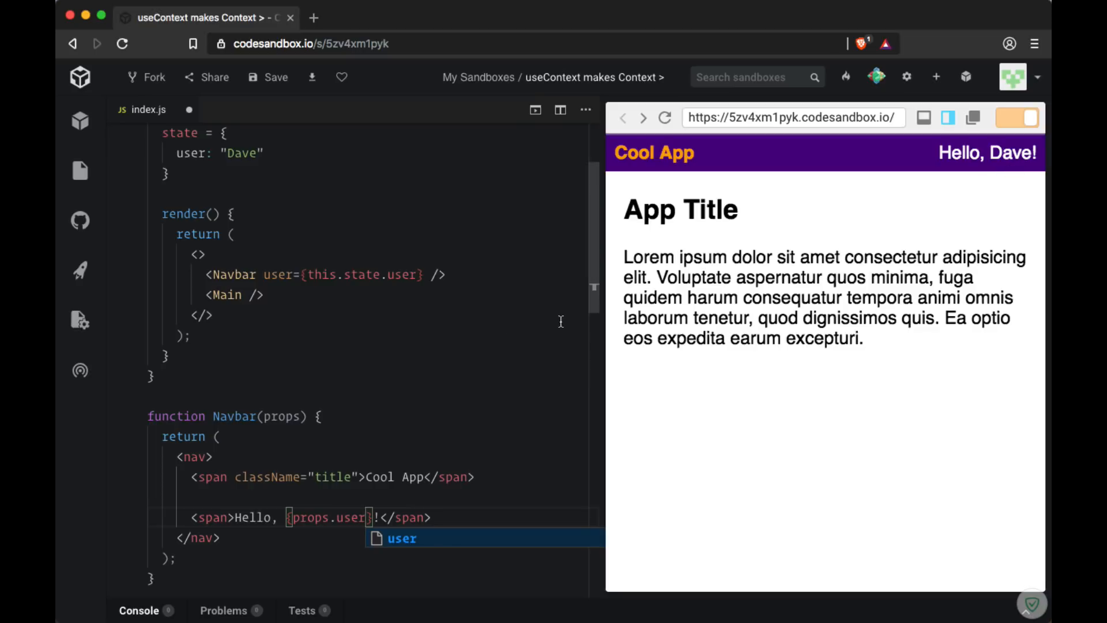
{"action": "double_click", "coordinate": [281, 415]}
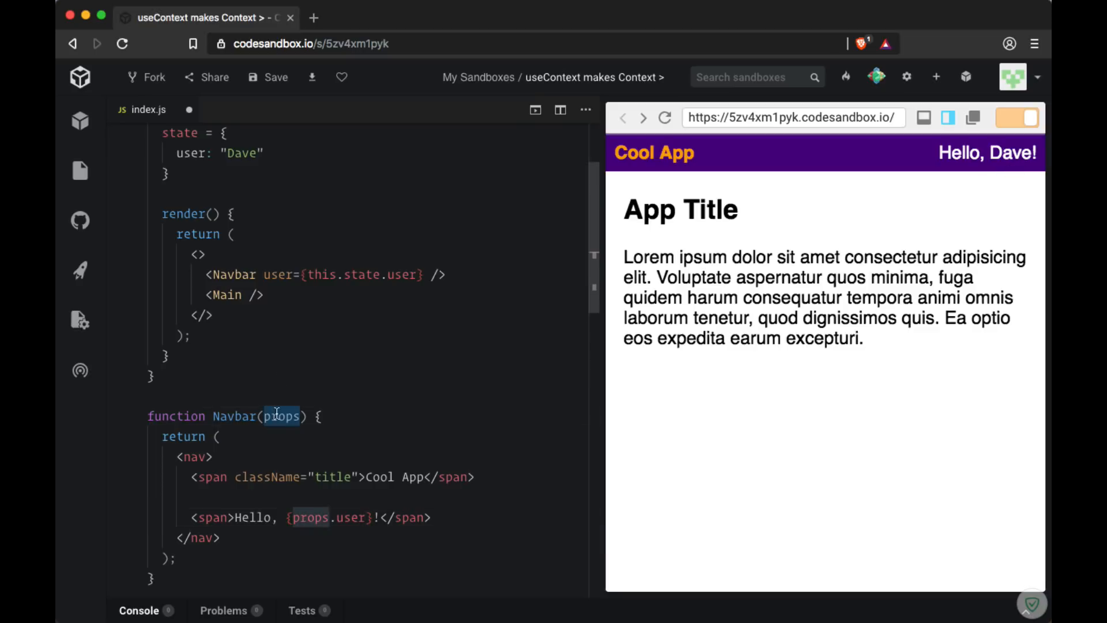
{"action": "type", "text": "{ use"}
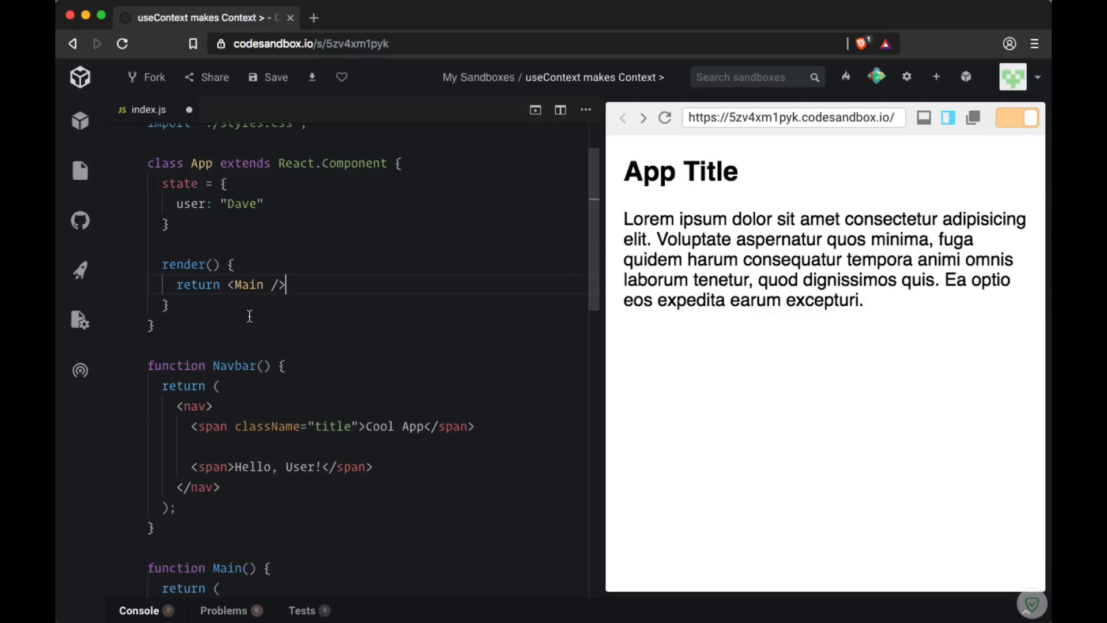
Render Main from App and add <Navbar /> above the content inside Main's fragment.
{"action": "scroll", "scroll_direction": "down", "scroll_amount": 3}
{"action": "type", "text": "</>"}
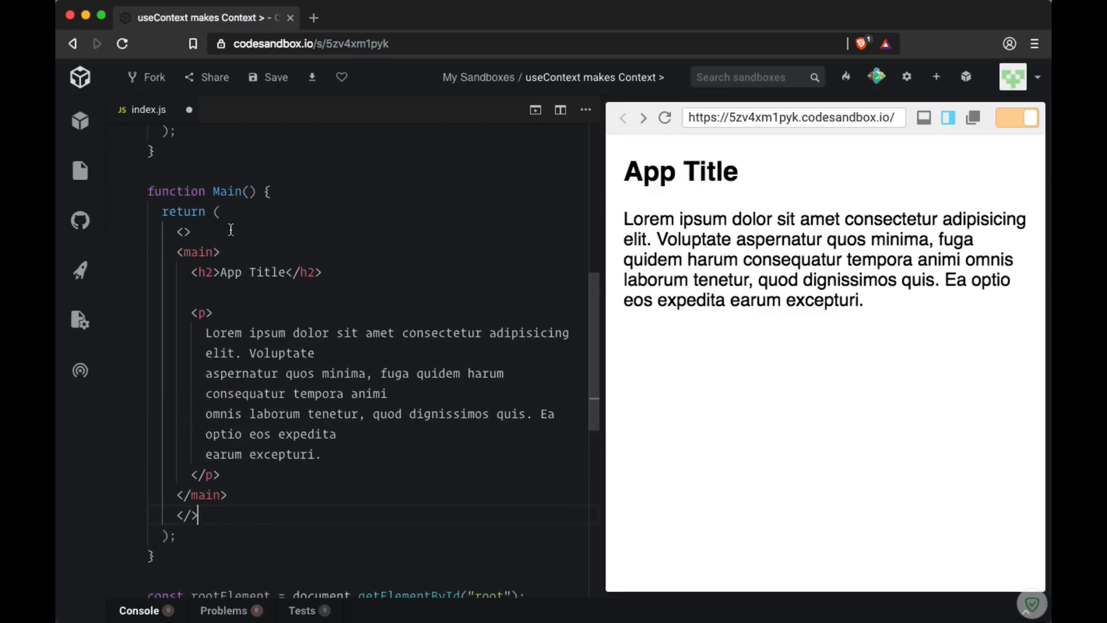
{"action": "type", "text": "Navbar />"}
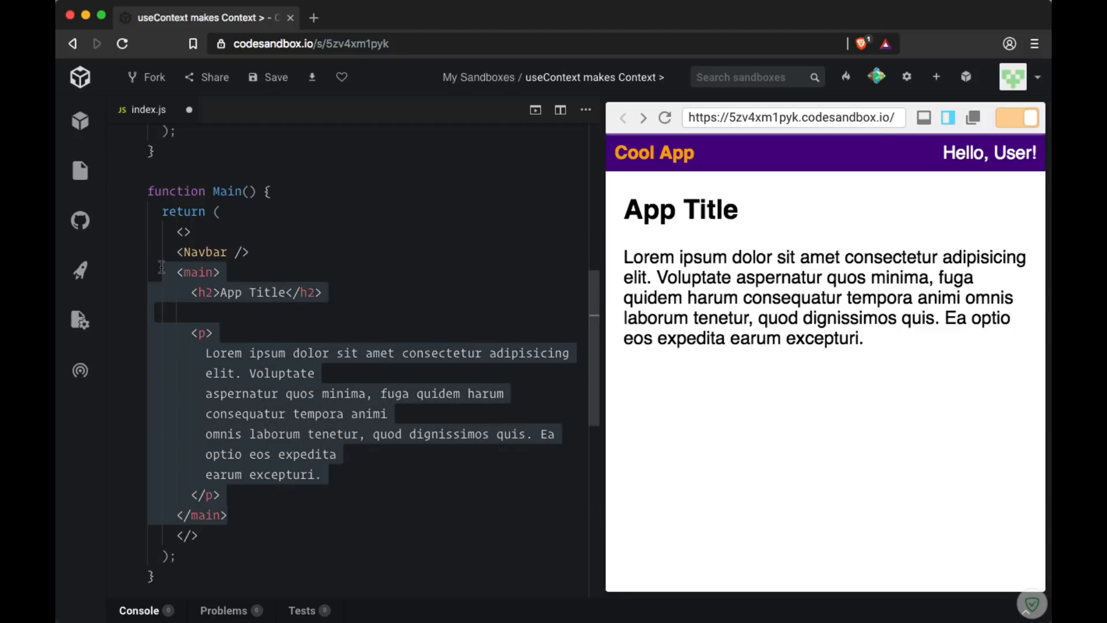
Pass user={this.state.user} to Main, destructure { user } there, and forward it to Navbar.
{"action": "scroll", "scroll_direction": "down", "scroll_amount": 3}
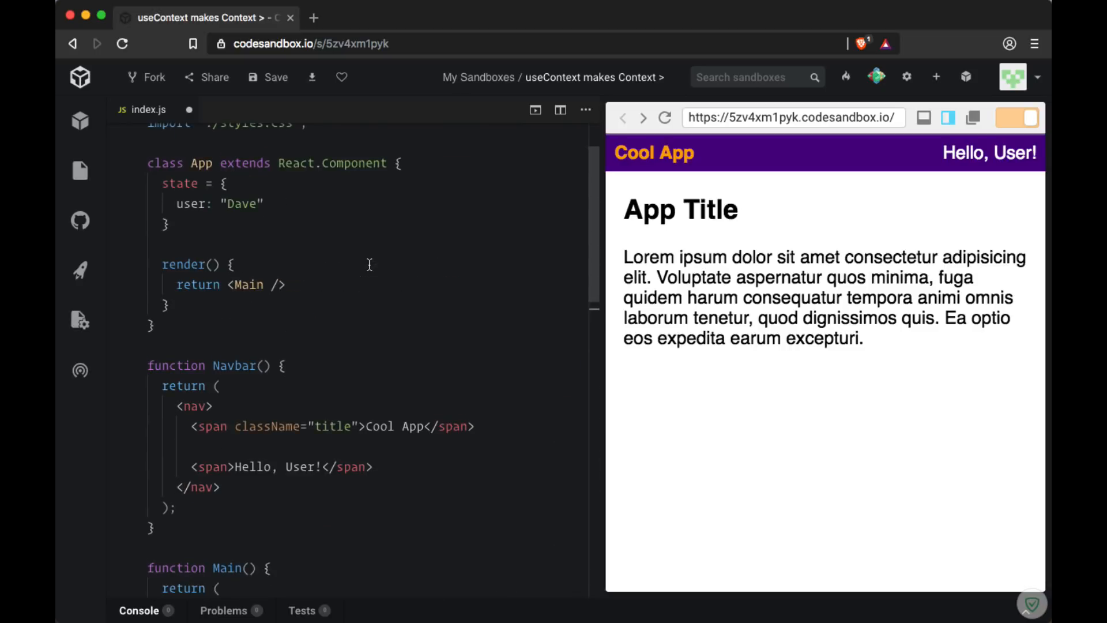
{"action": "type", "text": "user="}
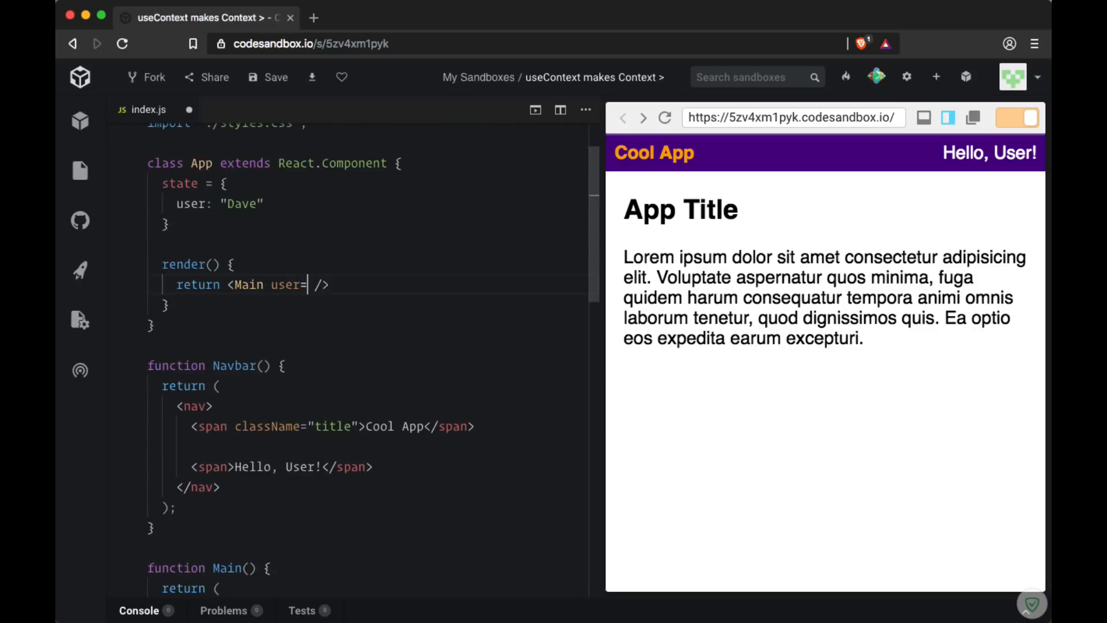
{"action": "type", "text": "{this.state.use"}
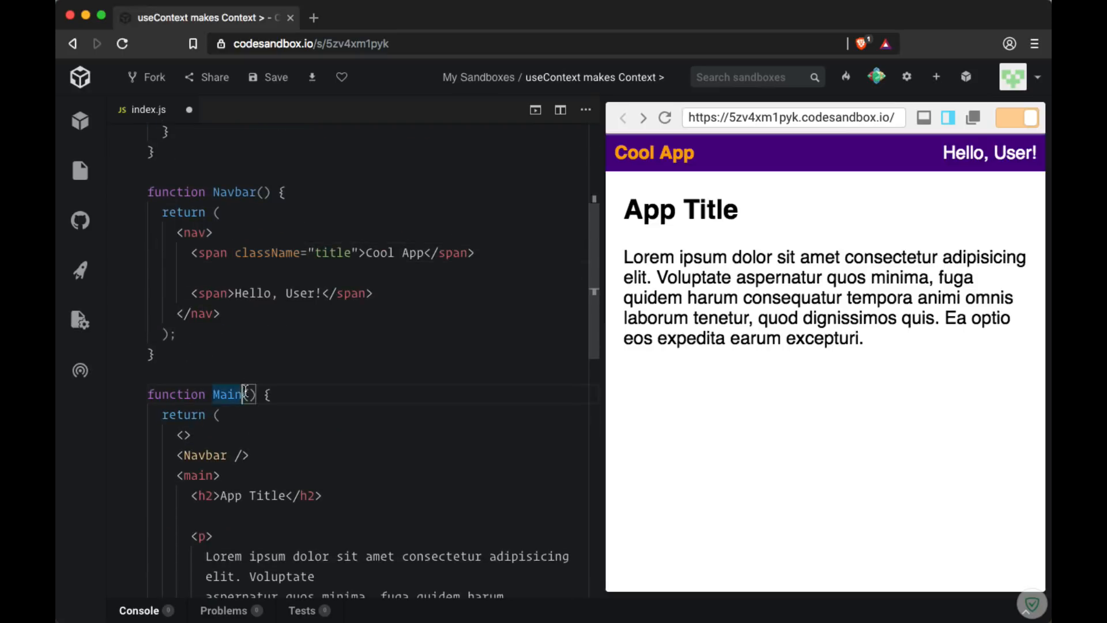
{"action": "type", "text": "{ user }"}
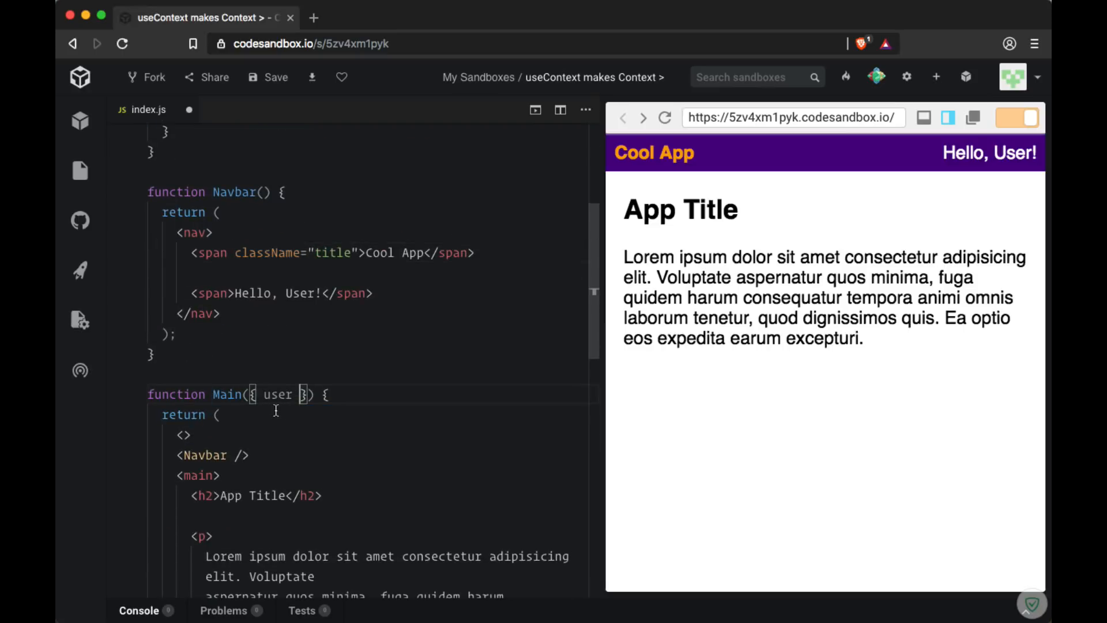
{"action": "scroll", "scroll_direction": "down", "scroll_amount": 3}
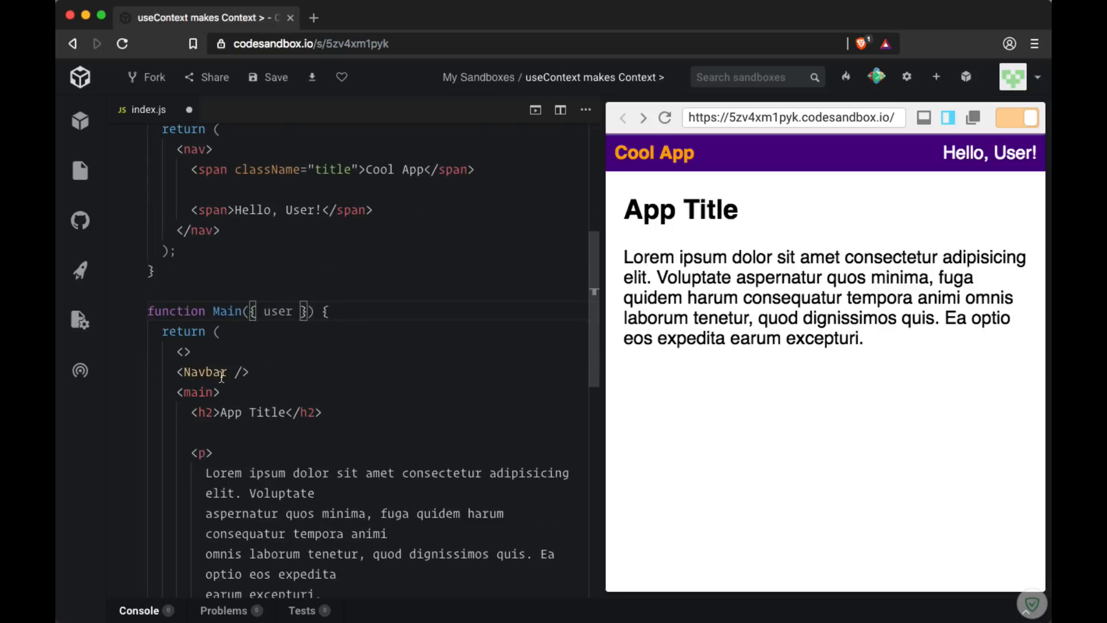
{"action": "type", "text": "user"}
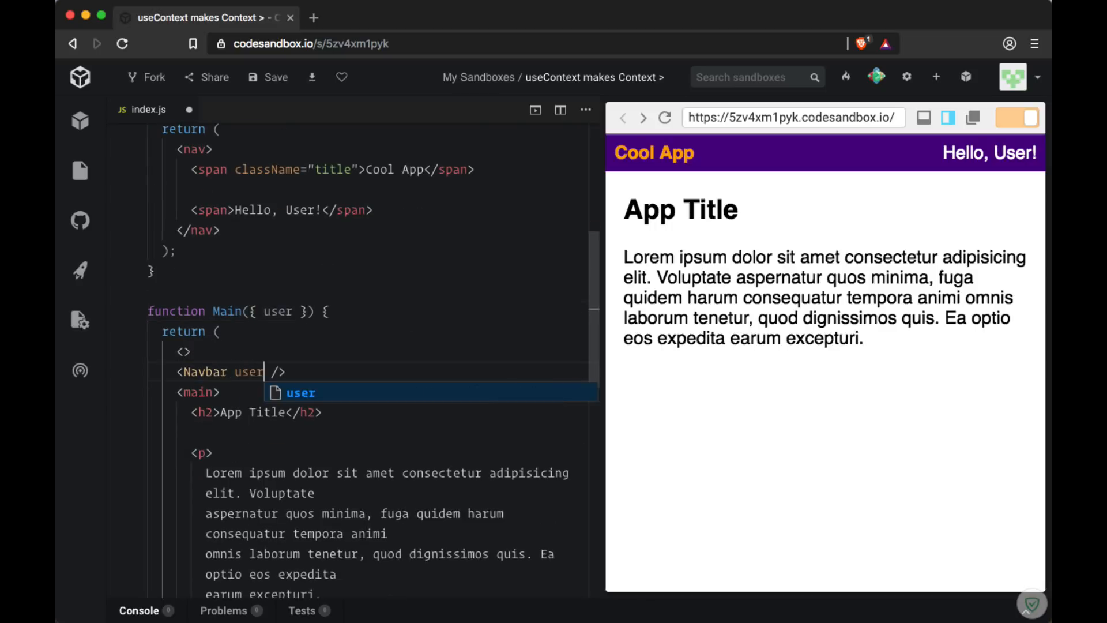
{"action": "type", "text": "={}"}
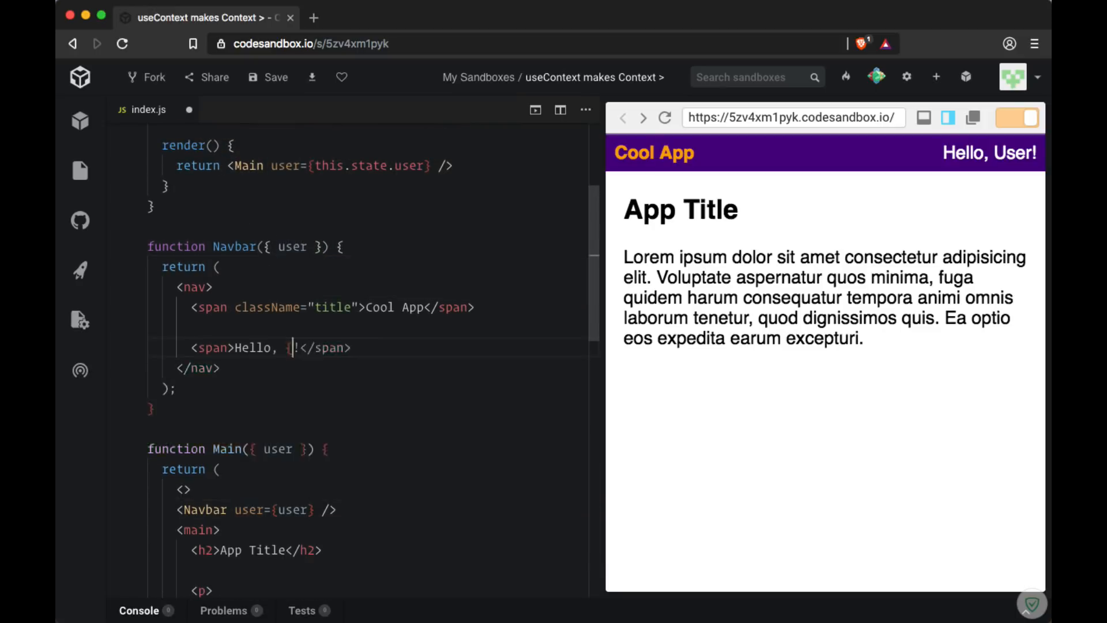
{"action": "type", "text": "user}"}
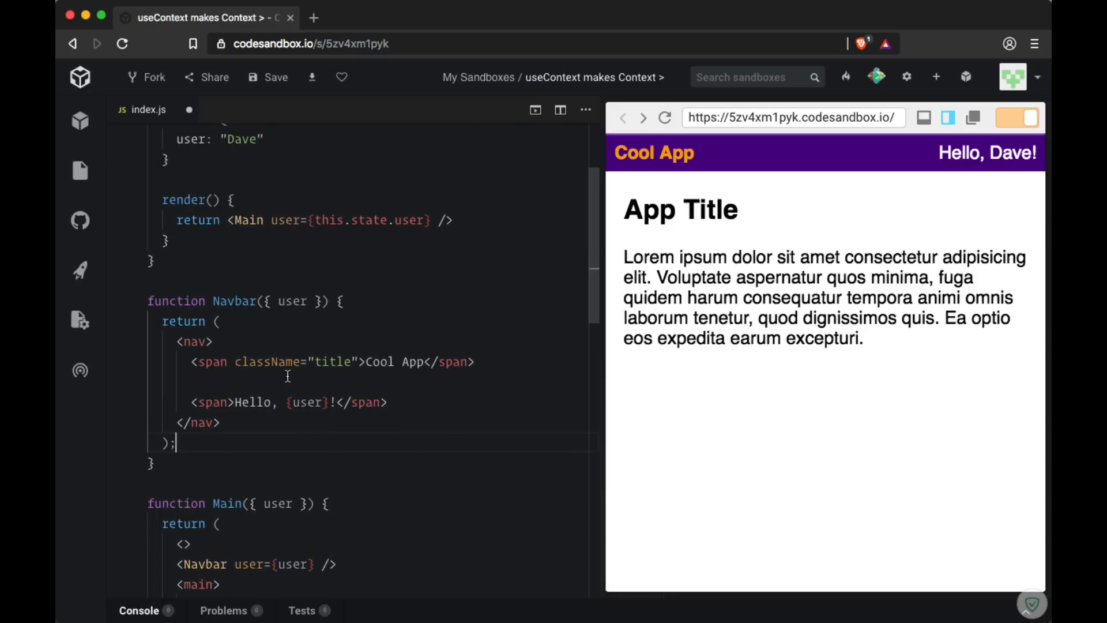
{"action": "mouse_move", "coordinate": [310, 329]}
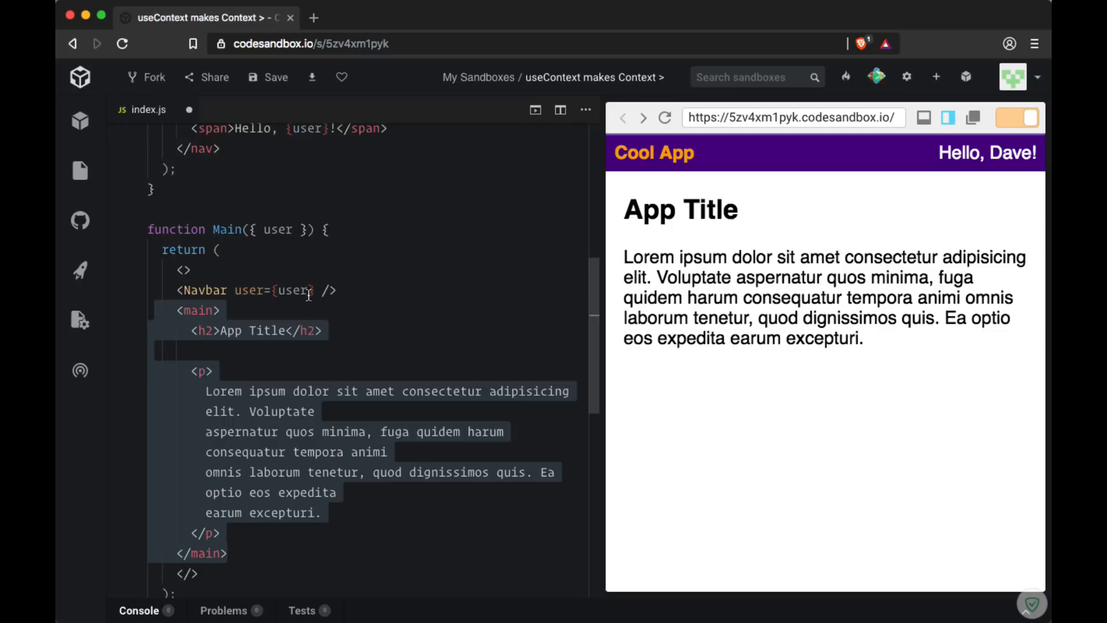
{"action": "mouse_move", "coordinate": [274, 290]}
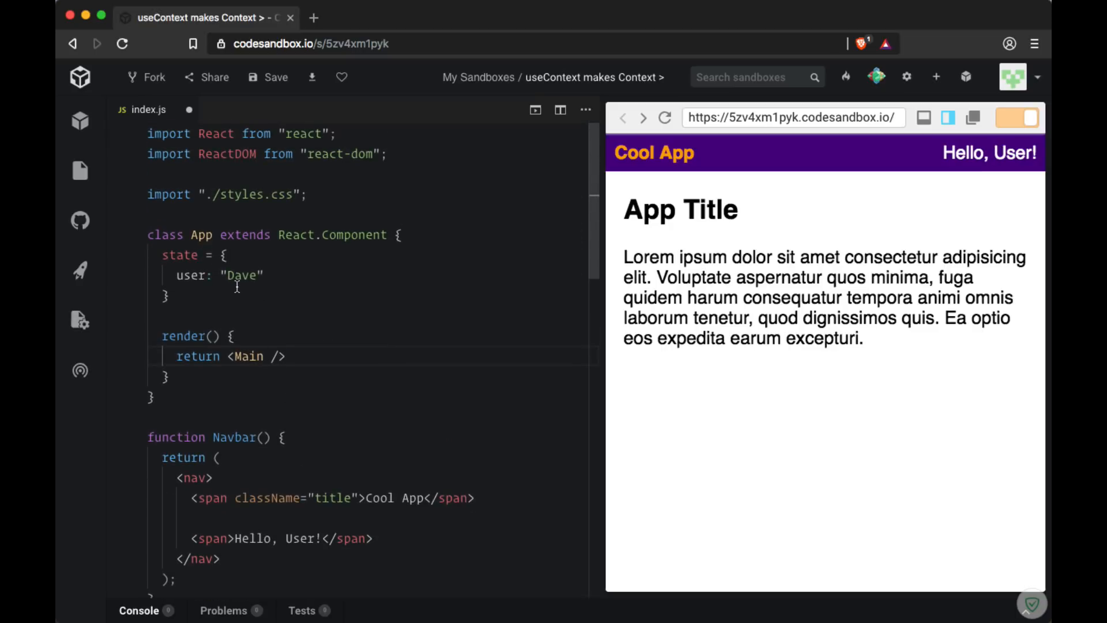
{"action": "mouse_move", "coordinate": [403, 164]}
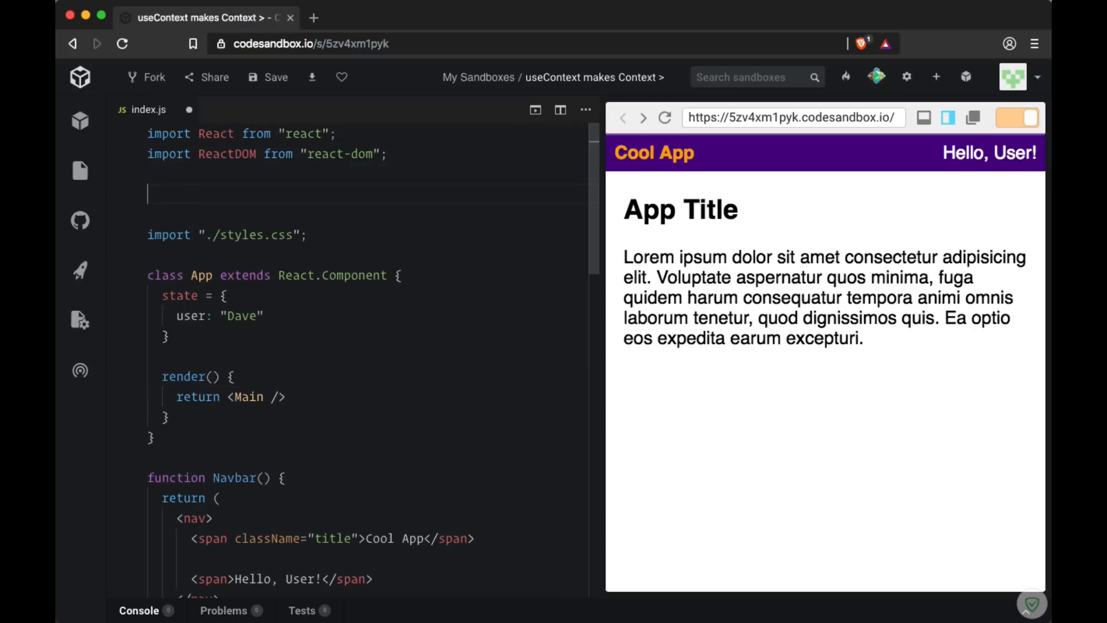
Add const UserContext = React.createContext() below the imports and restructure App's return around Main.
{"action": "type", "text": "React"}
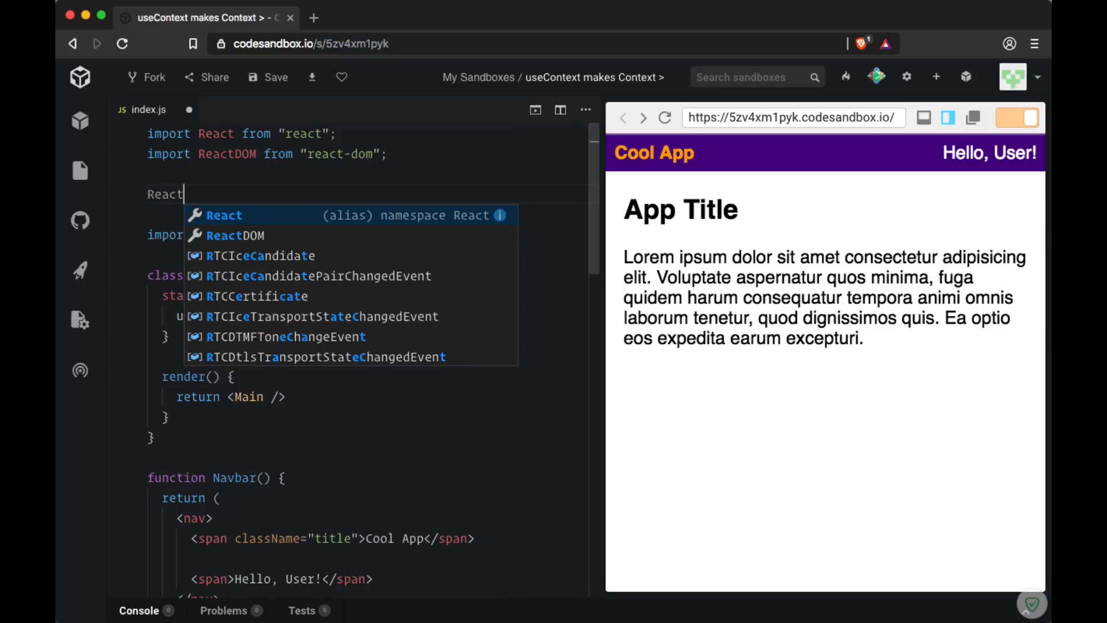
{"action": "type", "text": ".createContext()"}
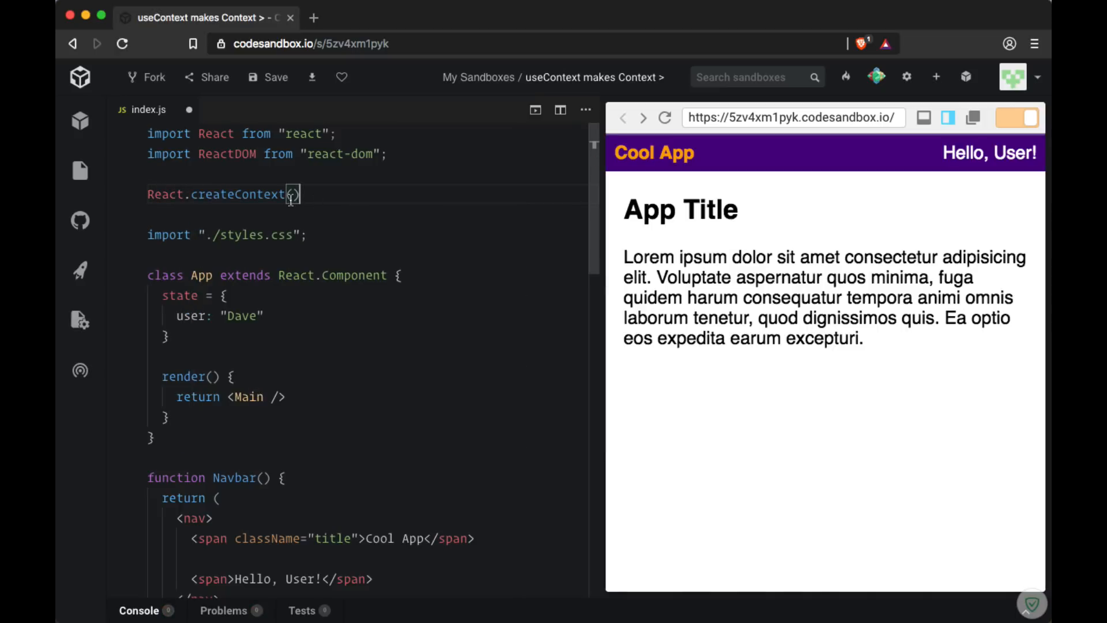
{"action": "double_click", "coordinate": [239, 195]}
{"action": "type", "text": "const UserContext = "}
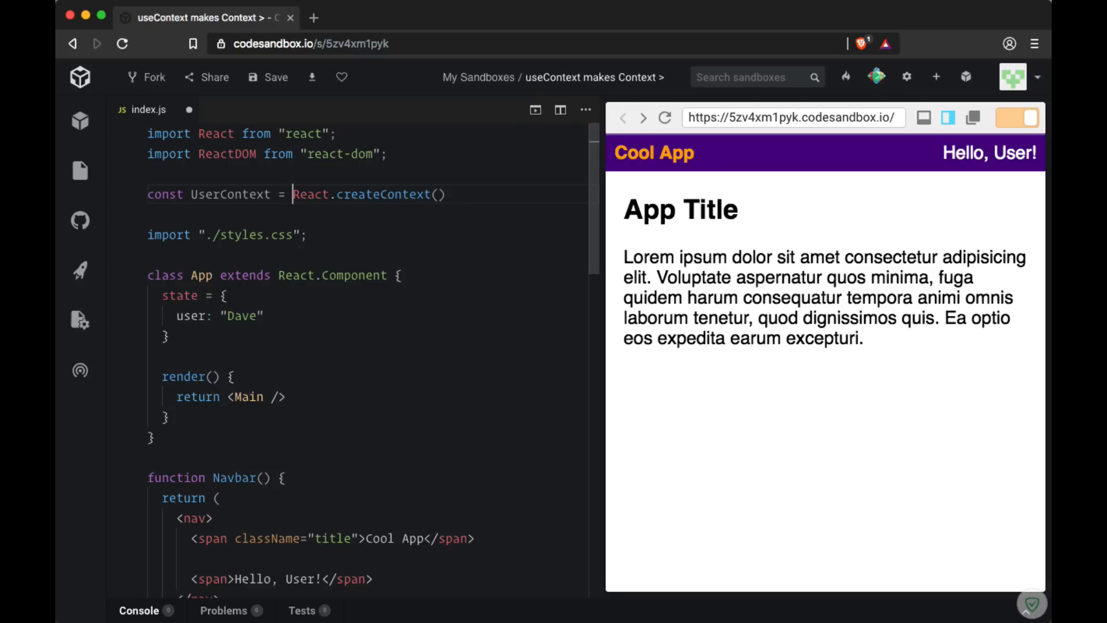
{"action": "scroll", "scroll_direction": "down", "scroll_amount": 3}
{"action": "type", "text": "<"}
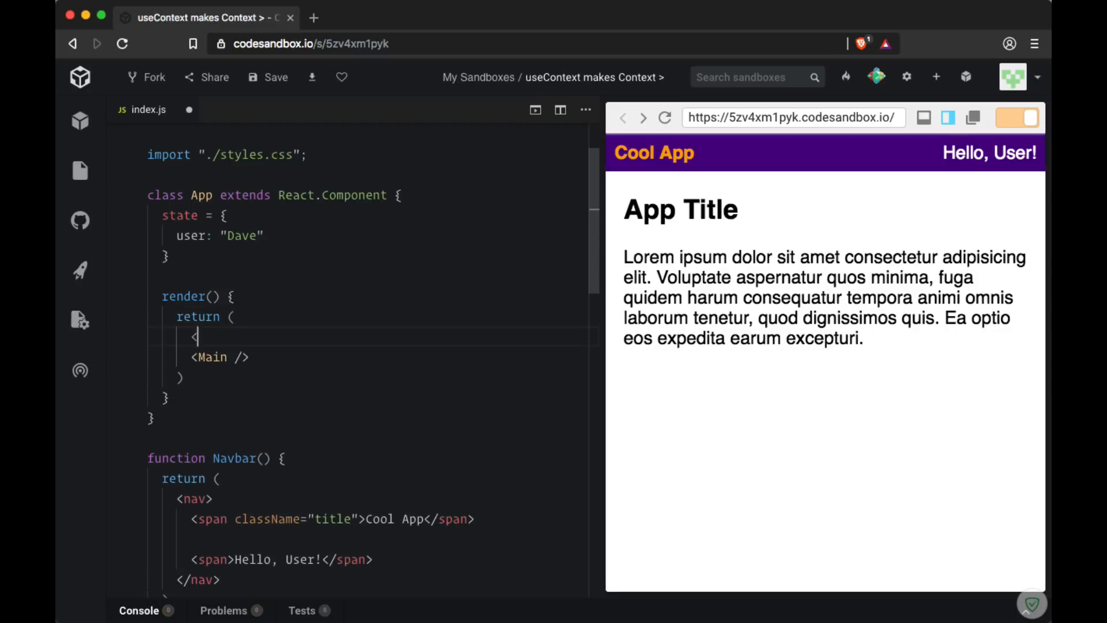
Wrap <Main /> in <UserContext.Provider value={this.state.user}> with its closing tag.
{"action": "type", "text": "UserContext"}
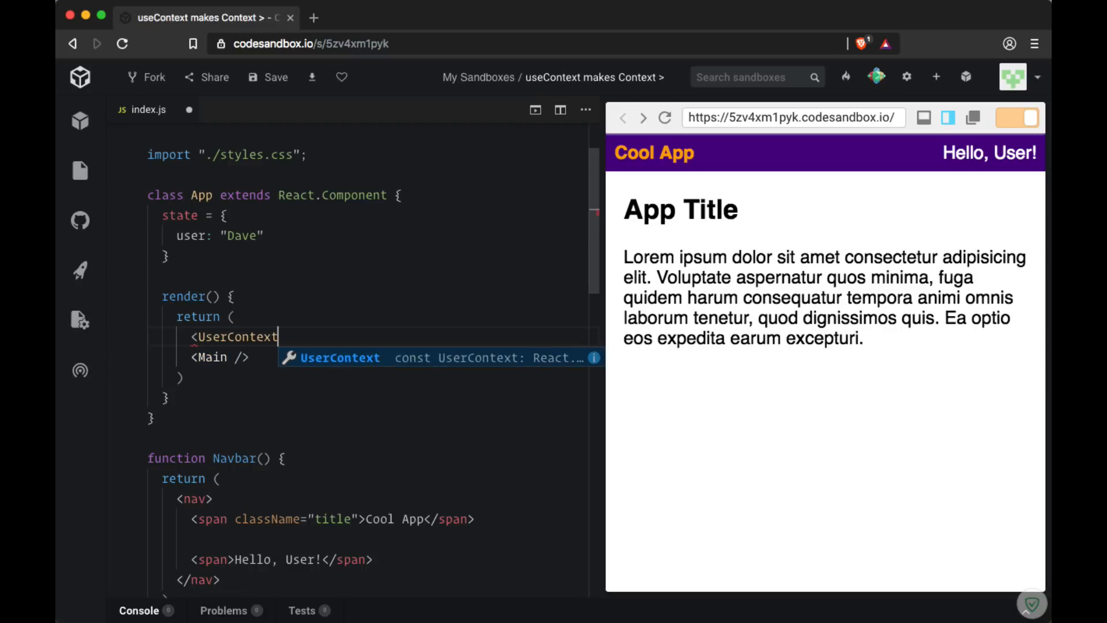
{"action": "type", "text": ".Provider>"}
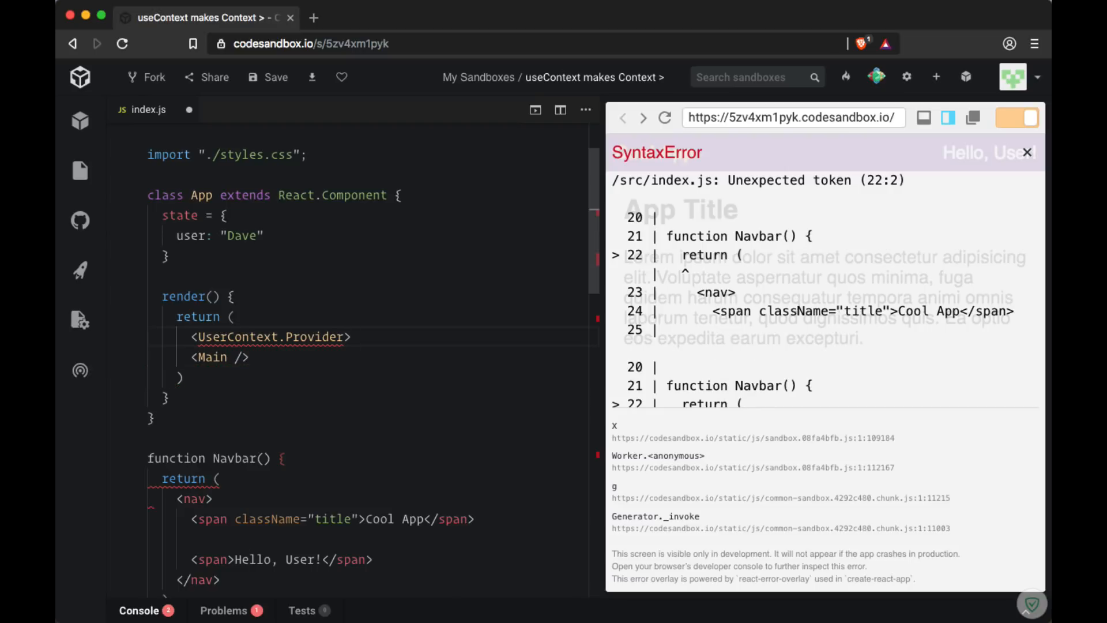
{"action": "type", "text": "</UserContext.Provider>"}
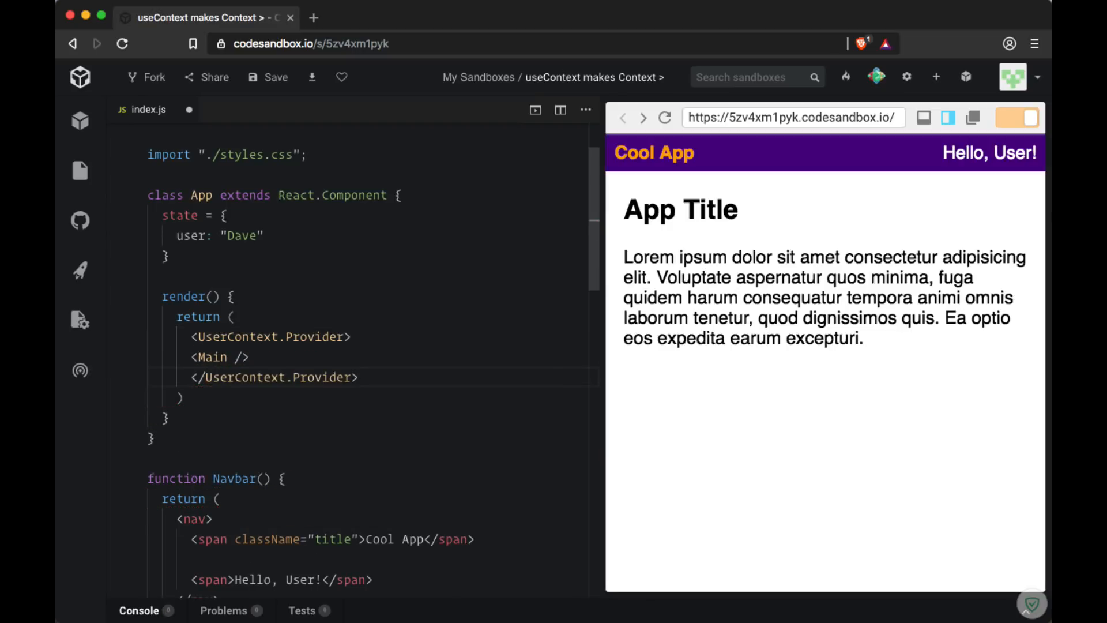
{"action": "left_click", "coordinate": [345, 336]}
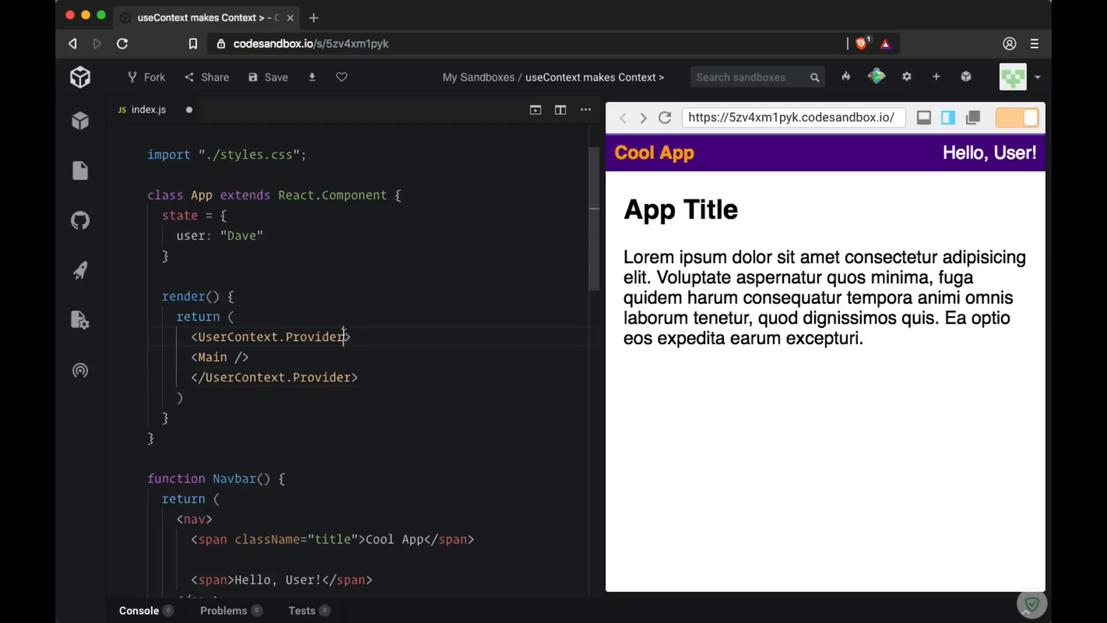
{"action": "type", "text": "value={}"}
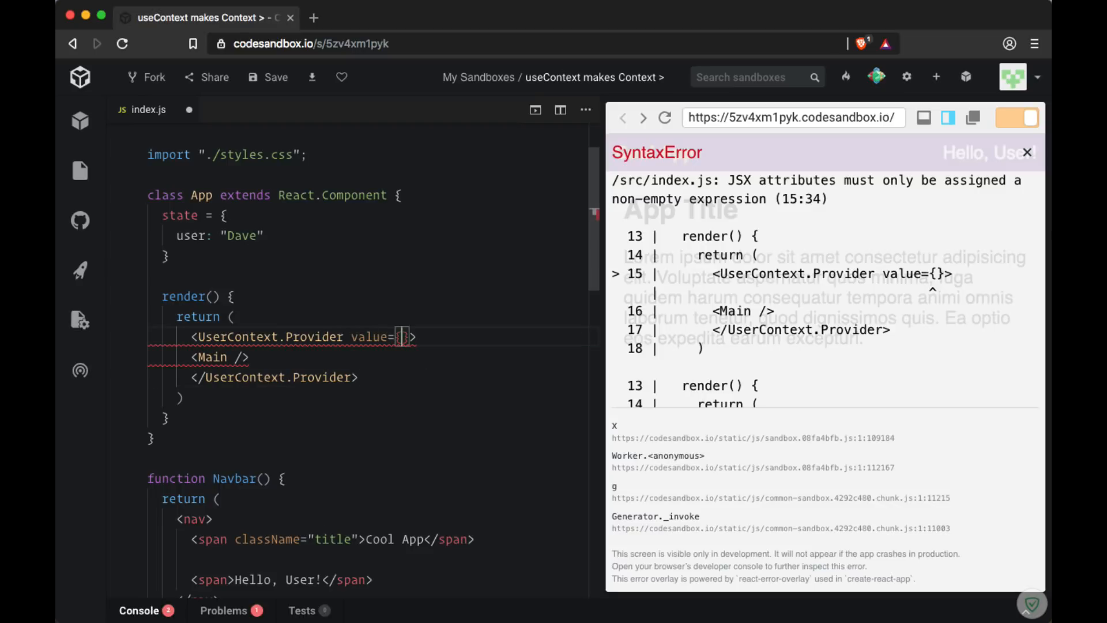
{"action": "type", "text": "this.state.user"}
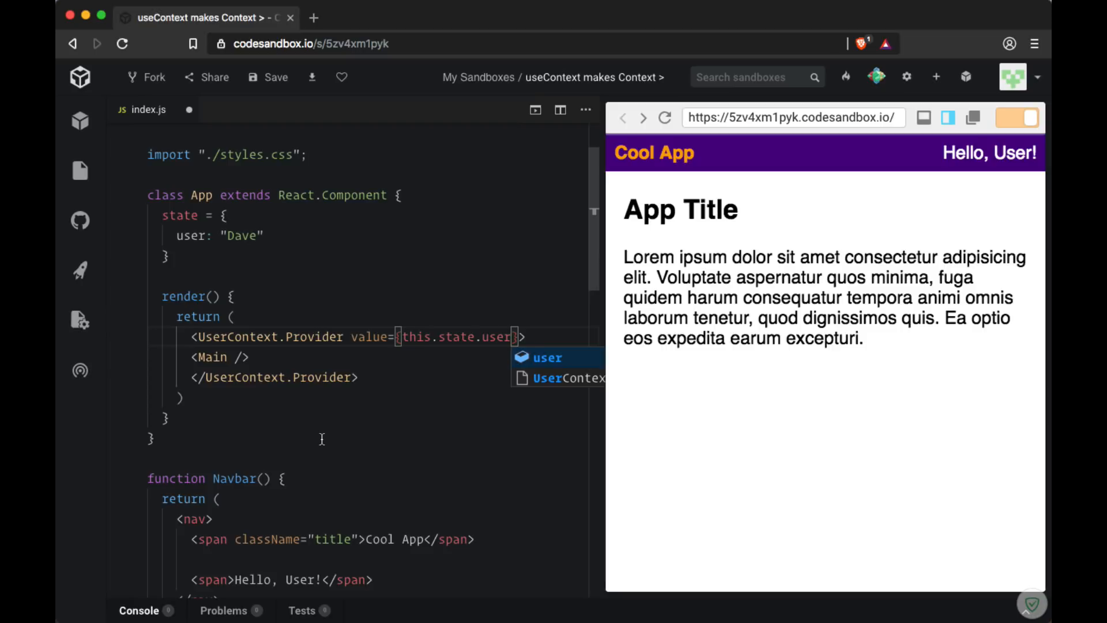
{"action": "scroll", "scroll_direction": "down", "scroll_amount": 3}
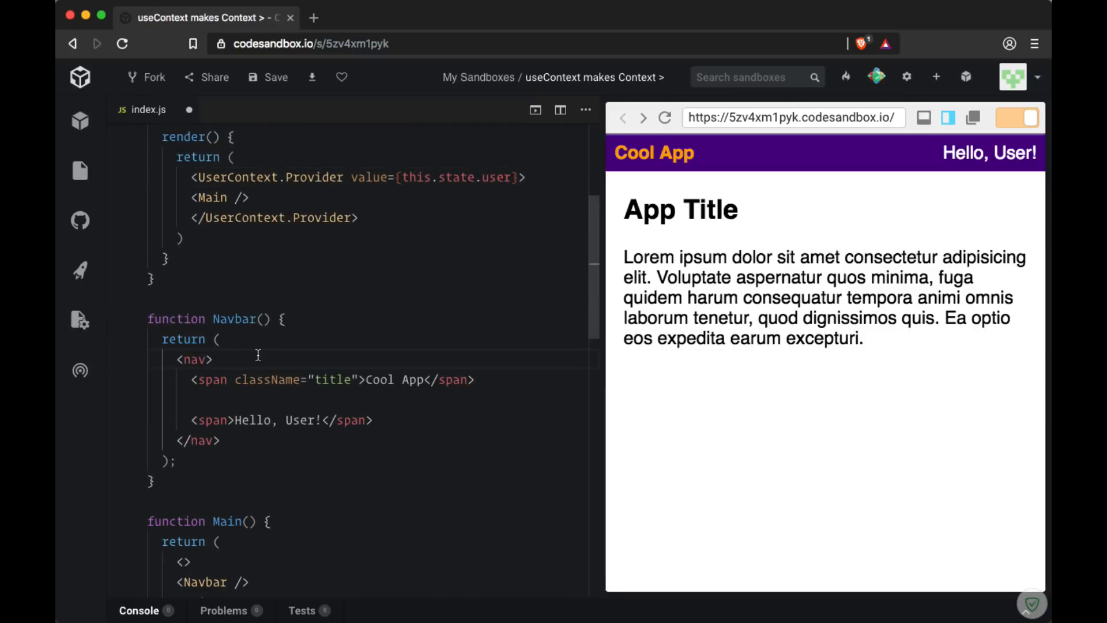
{"action": "mouse_move", "coordinate": [197, 304]}
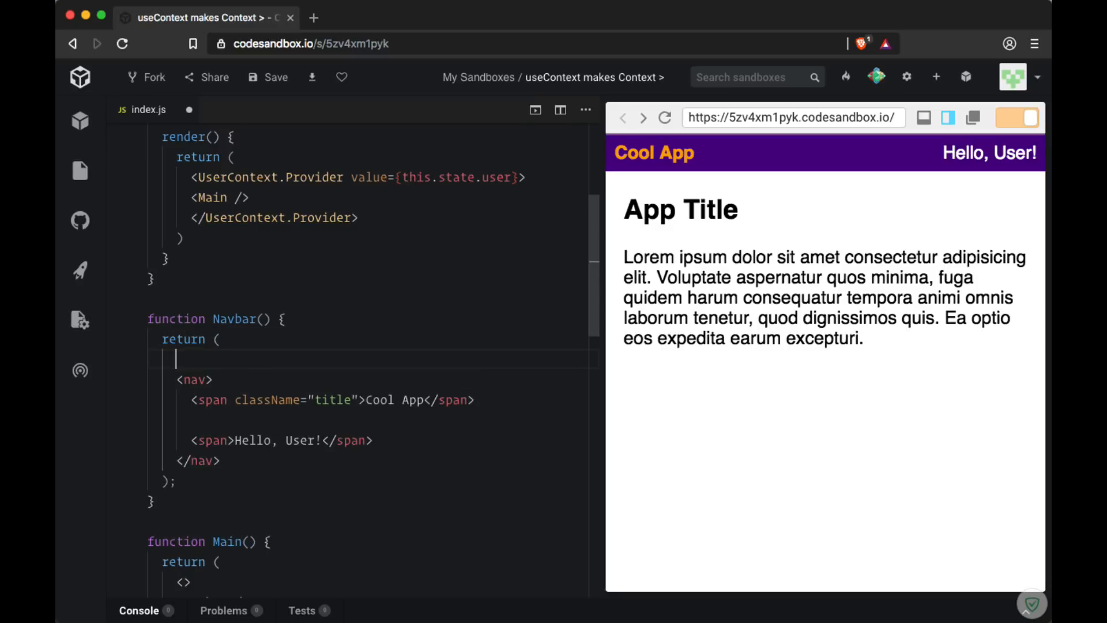
Surround Navbar's <nav> with opening and closing <UserContext.Consumer> tags.
{"action": "type", "text": "<UserC"}
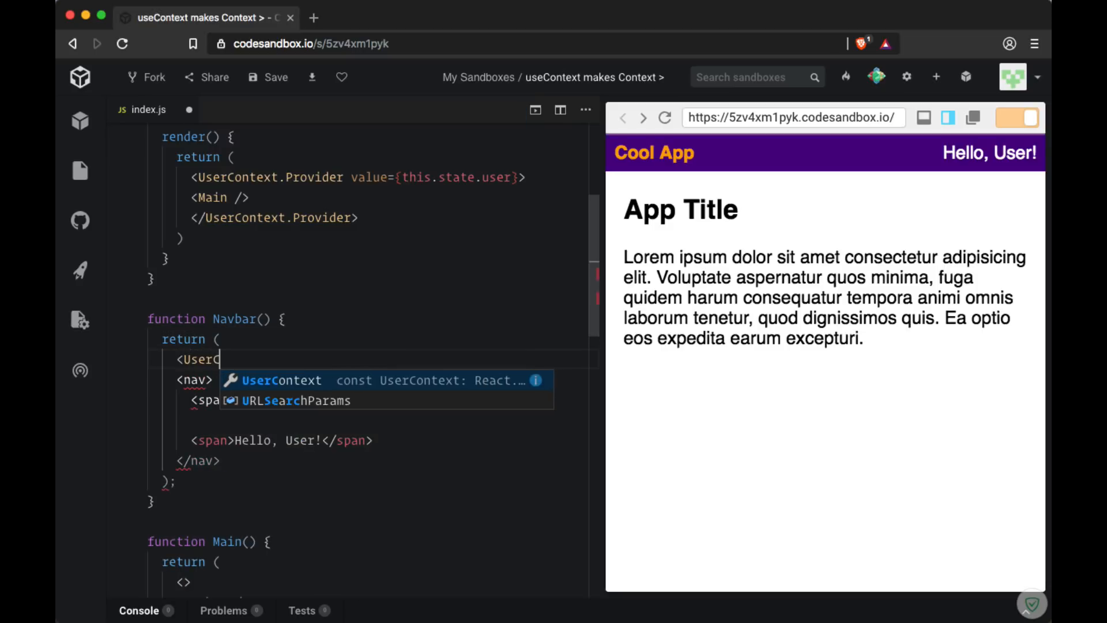
{"action": "type", "text": "Context.Consumer>"}
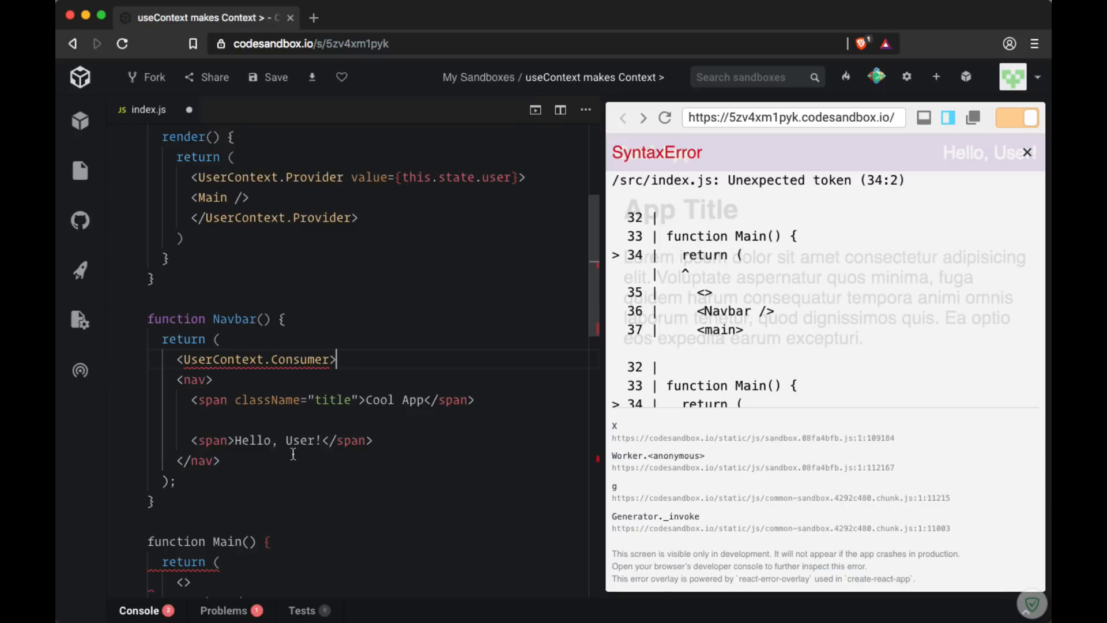
{"action": "type", "text": "</UserContext.Consumer>"}
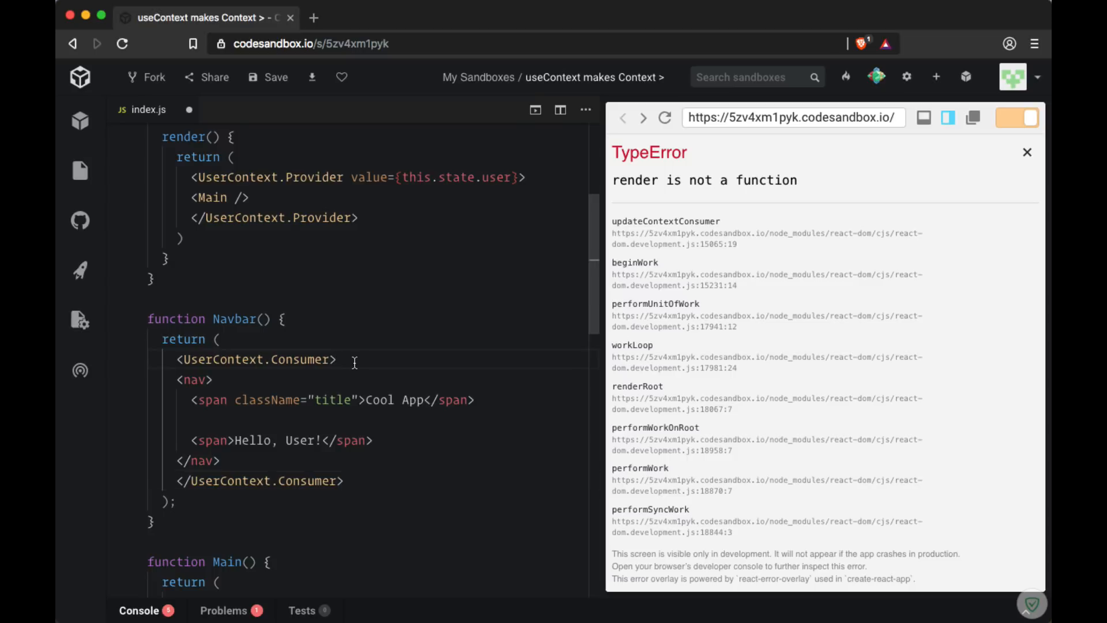
{"action": "mouse_move", "coordinate": [367, 176]}
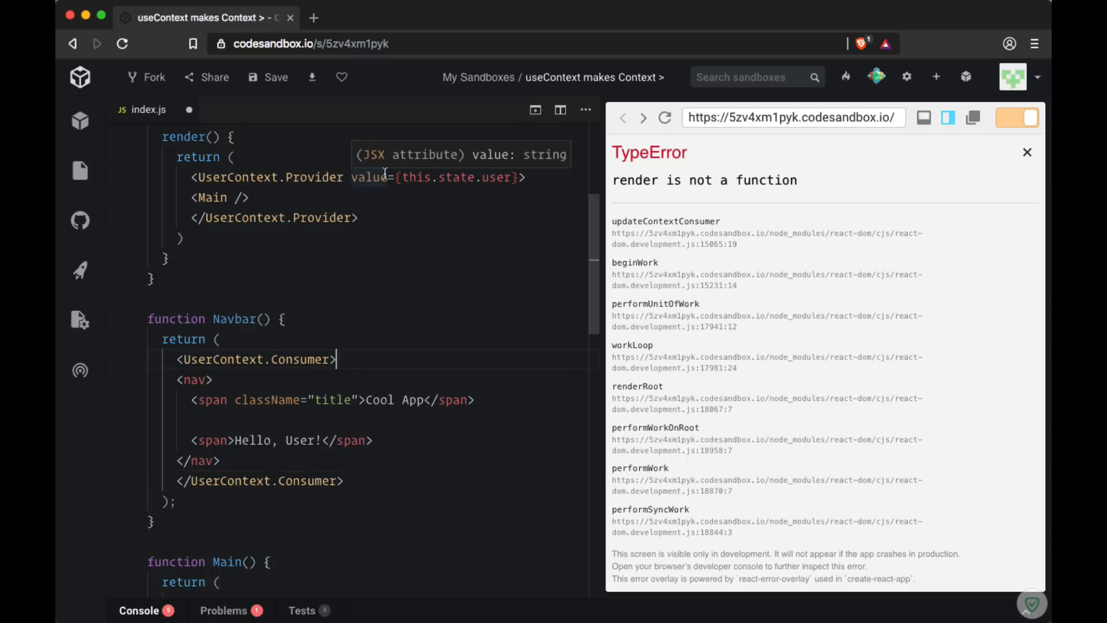
{"action": "mouse_move", "coordinate": [367, 323]}
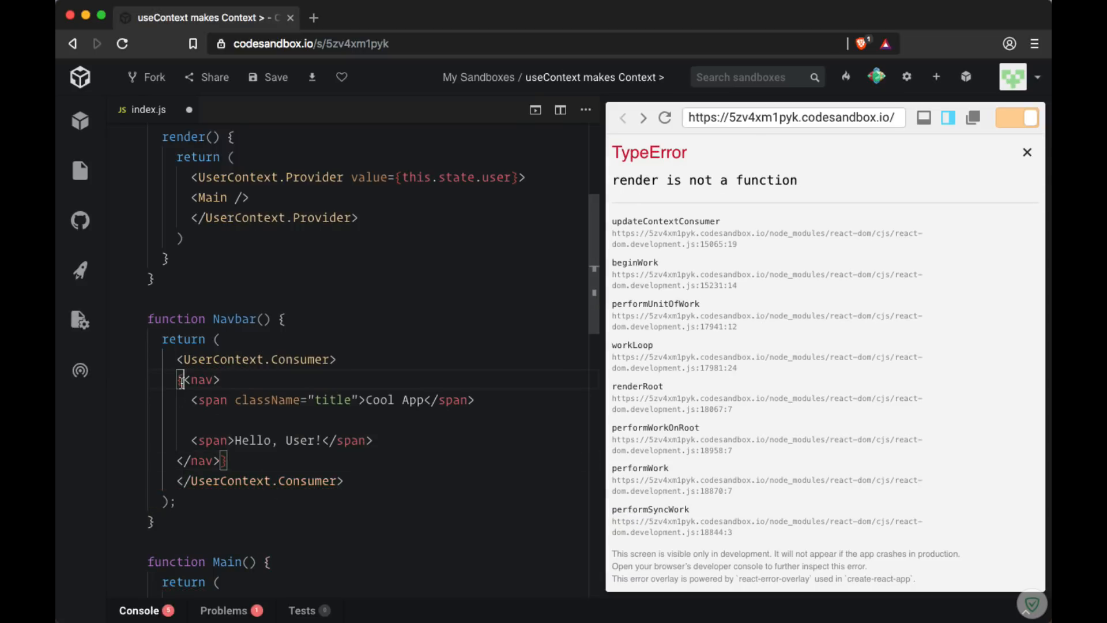
Render the nav through a value => function and show {value} in the greeting.
{"action": "type", "text": "{() =>"}
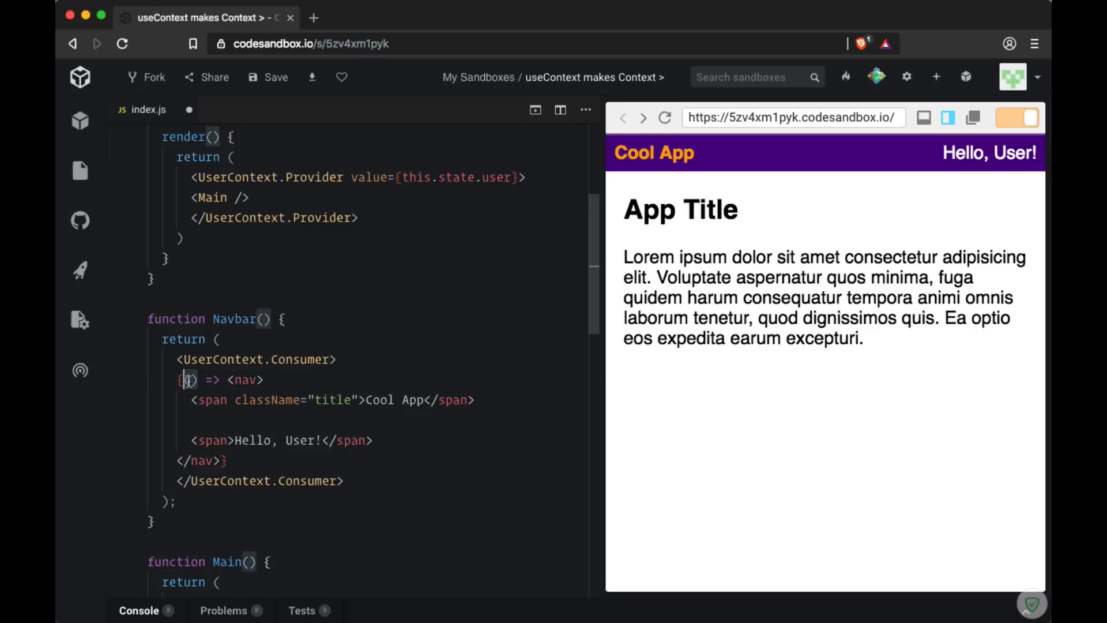
{"action": "left_click", "coordinate": [189, 380]}
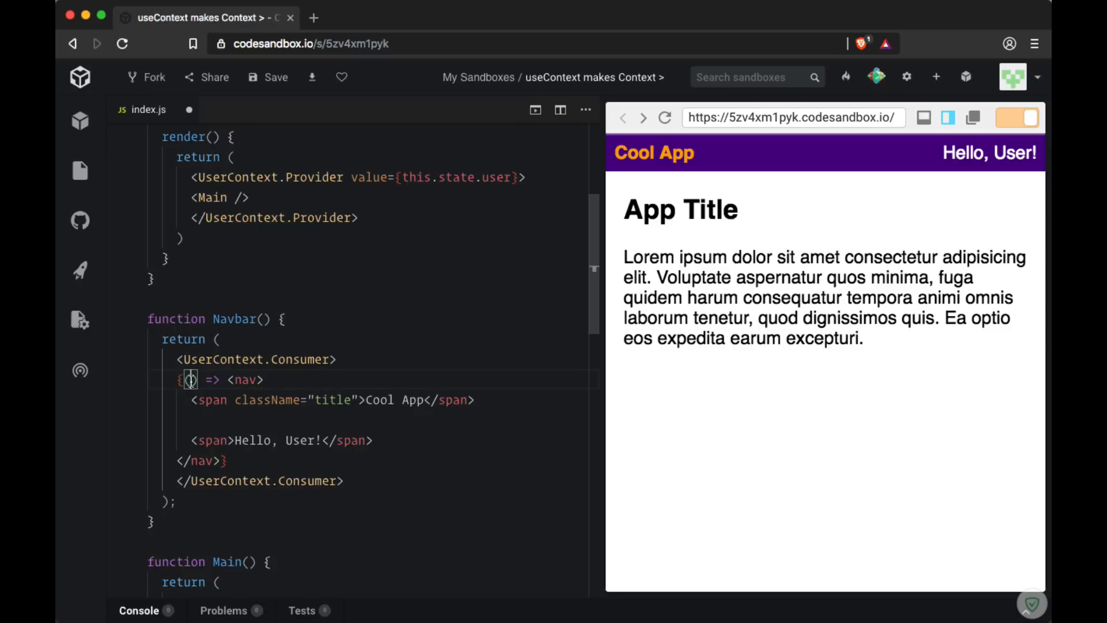
{"action": "type", "text": "value"}
{"action": "left_click", "coordinate": [380, 439]}
{"action": "type", "text": "{"}
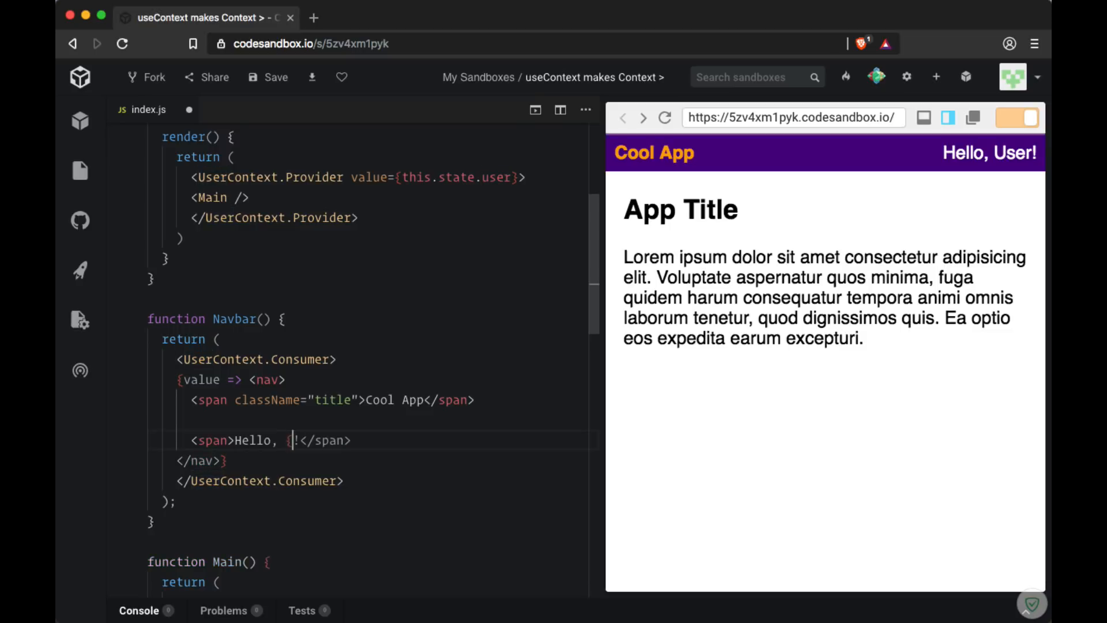
{"action": "type", "text": "value"}
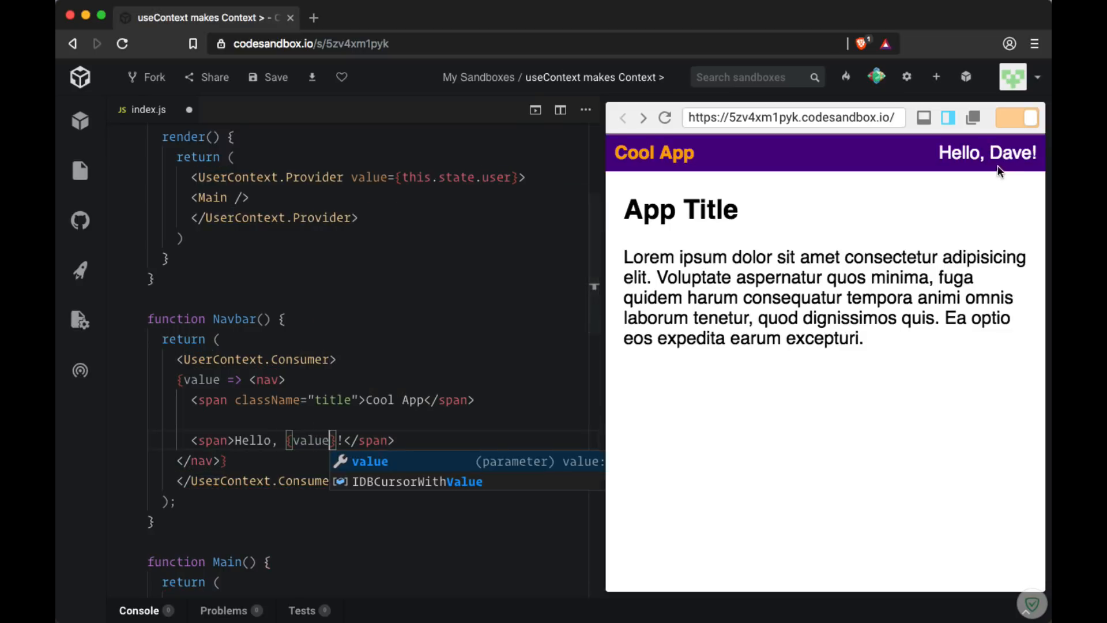
{"action": "mouse_move", "coordinate": [963, 160]}
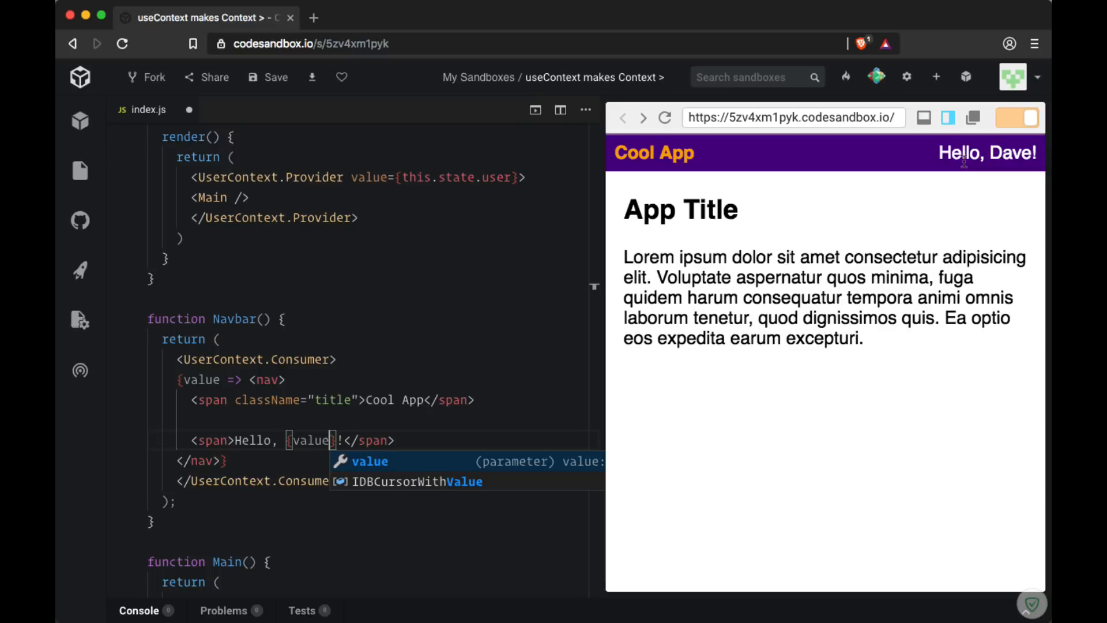
{"action": "mouse_move", "coordinate": [740, 160]}
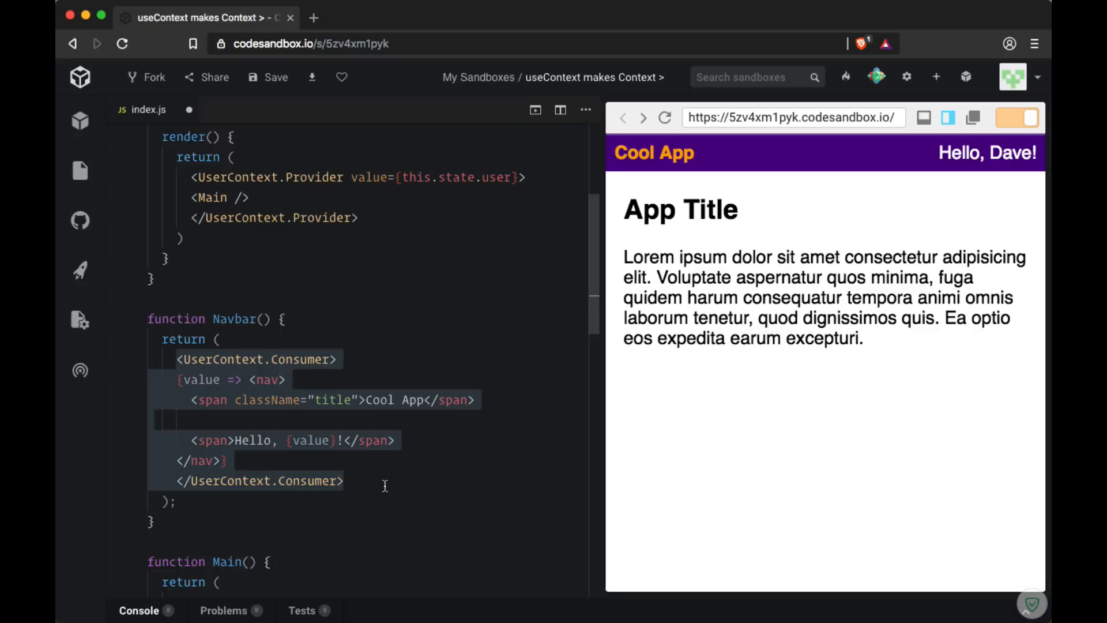
{"action": "left_click", "coordinate": [343, 481]}
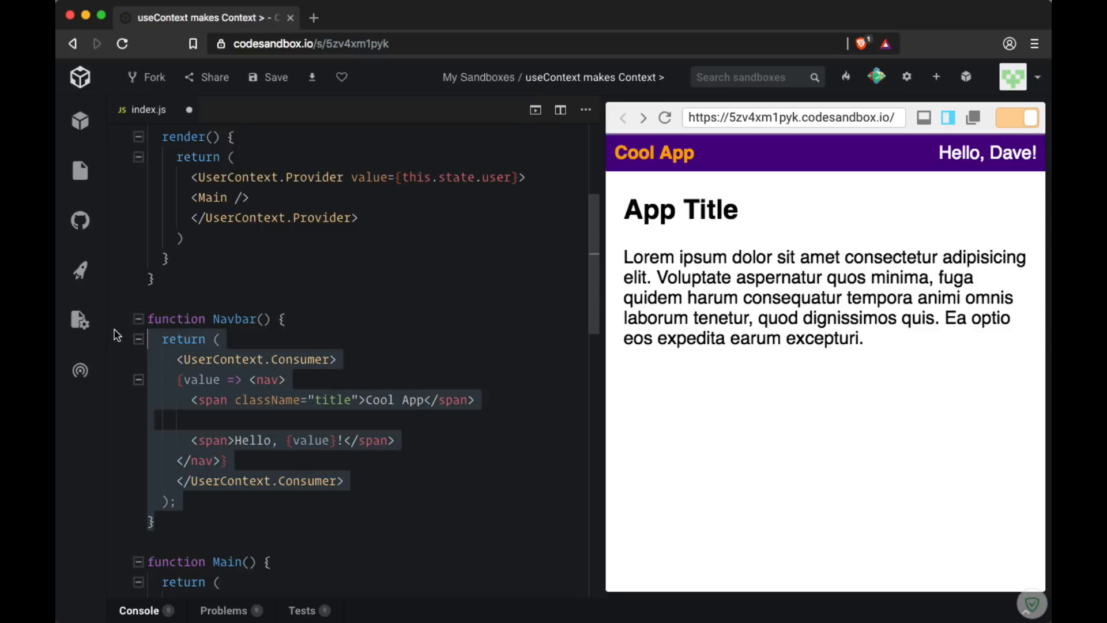
{"action": "double_click", "coordinate": [205, 318]}
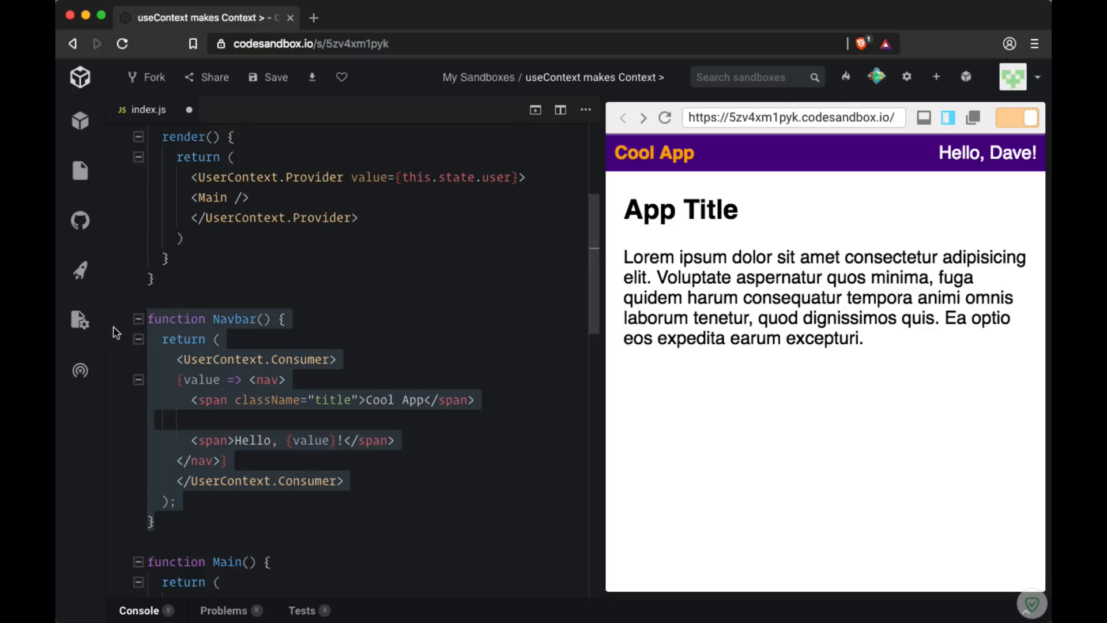
{"action": "left_click", "coordinate": [149, 318]}
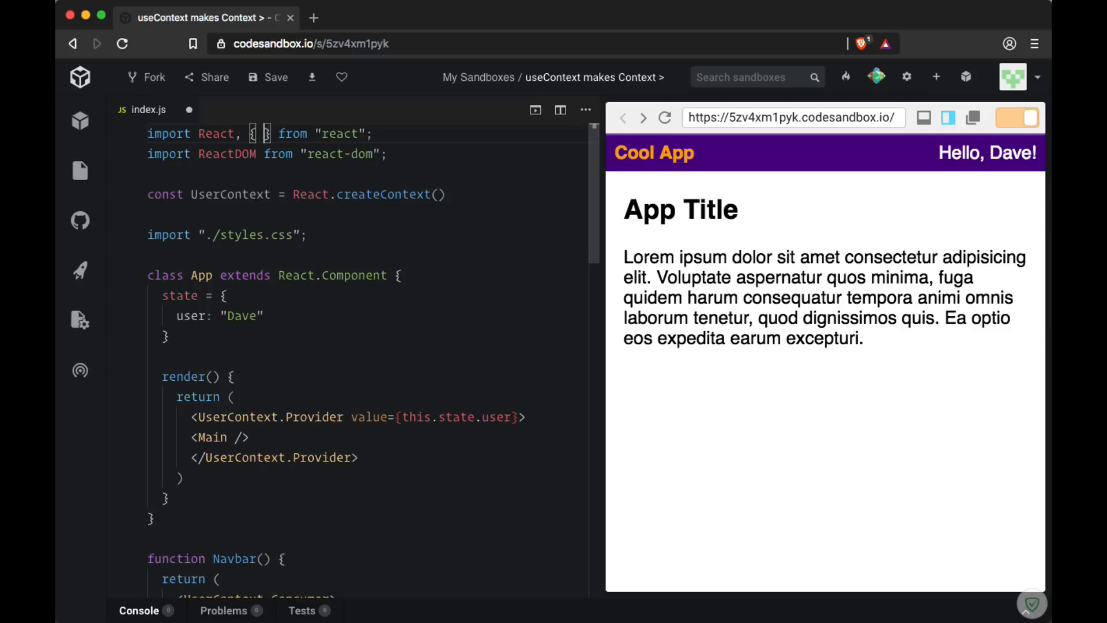
Add useContext to the React import and collapse the file sidebar.
{"action": "type", "text": "useCt"}
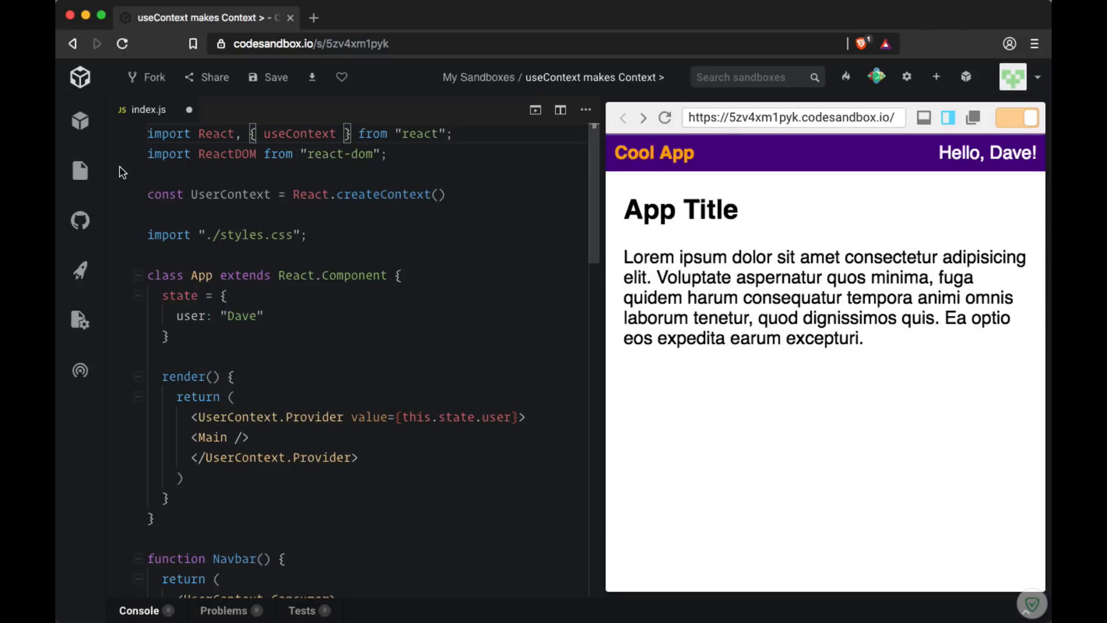
{"action": "left_click", "coordinate": [79, 171]}
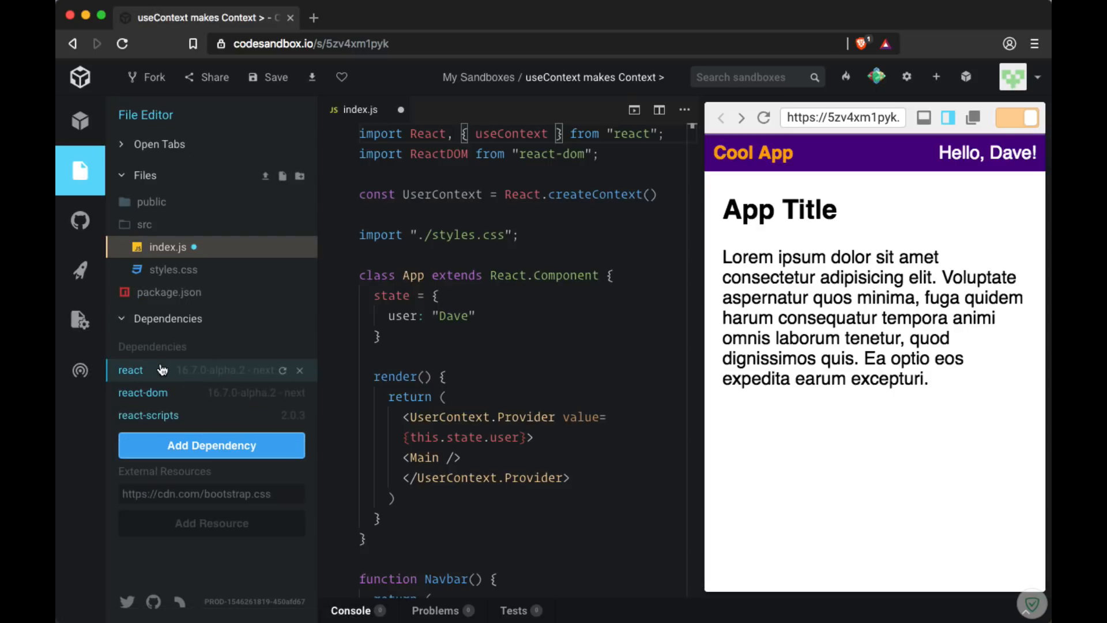
{"action": "mouse_move", "coordinate": [175, 400]}
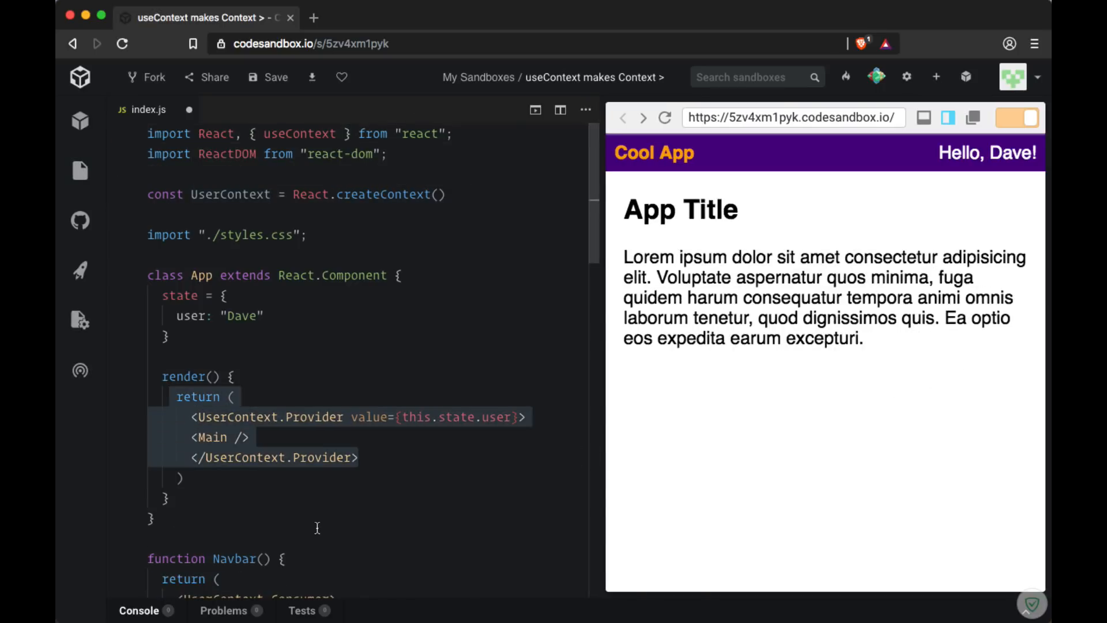
Remove Navbar's UserContext.Consumer wrapper and replace {value} with the hardcoded User.
{"action": "scroll", "scroll_direction": "down", "scroll_amount": 3}
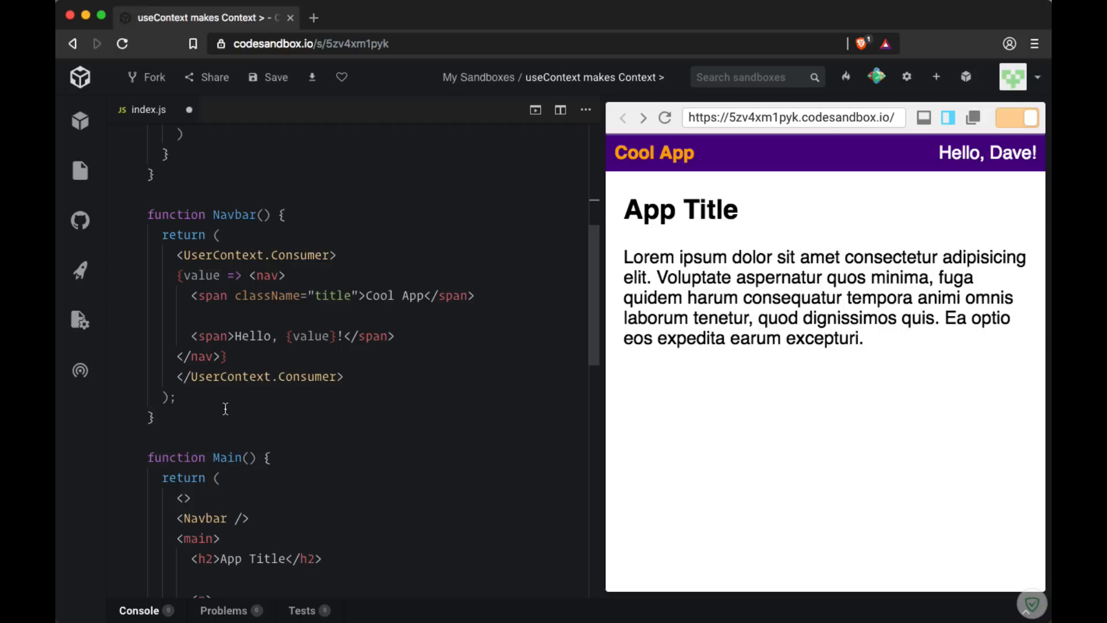
{"action": "mouse_move", "coordinate": [235, 415]}
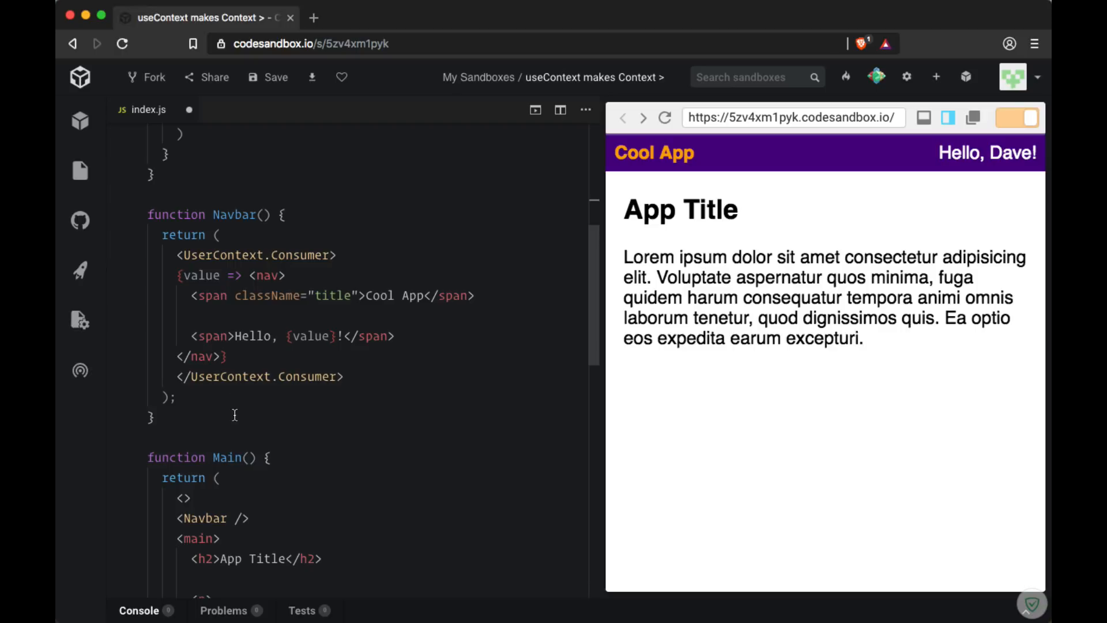
{"action": "left_click", "coordinate": [223, 355]}
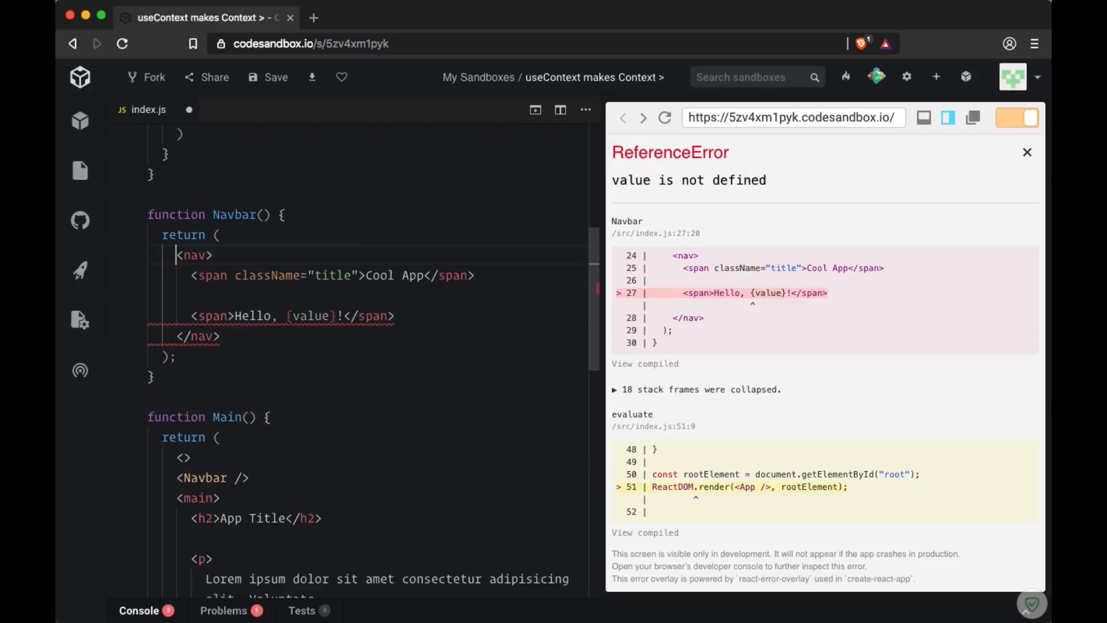
{"action": "double_click", "coordinate": [309, 315]}
{"action": "type", "text": "User"}
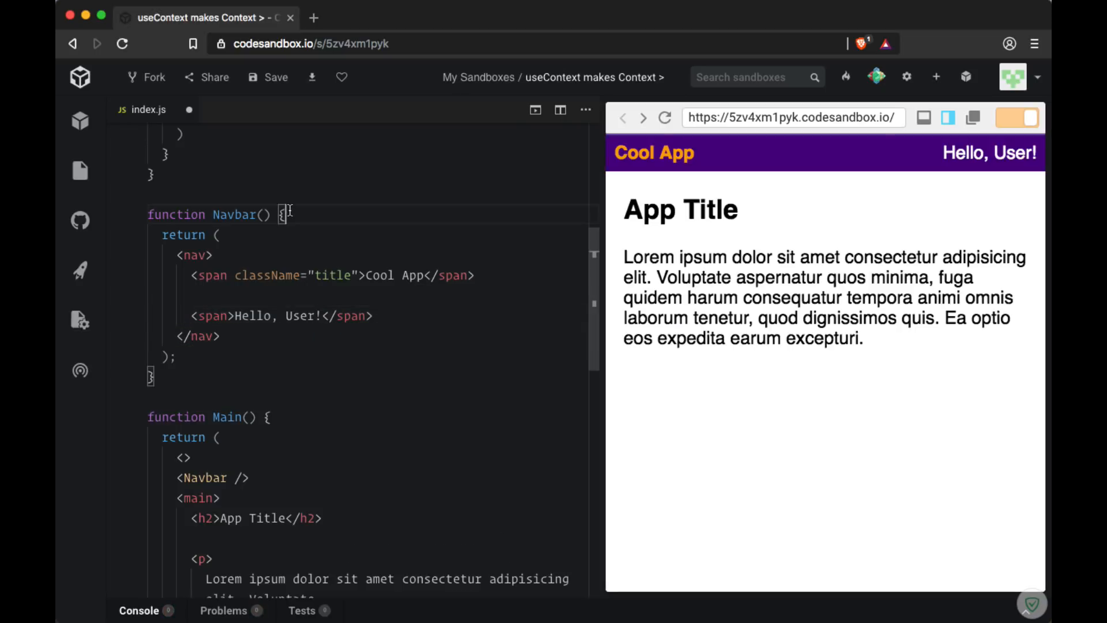
Add const value = useContext(UserContext) in Navbar and restore the greeting to Hello, {value}!
{"action": "key", "text": "enter"}
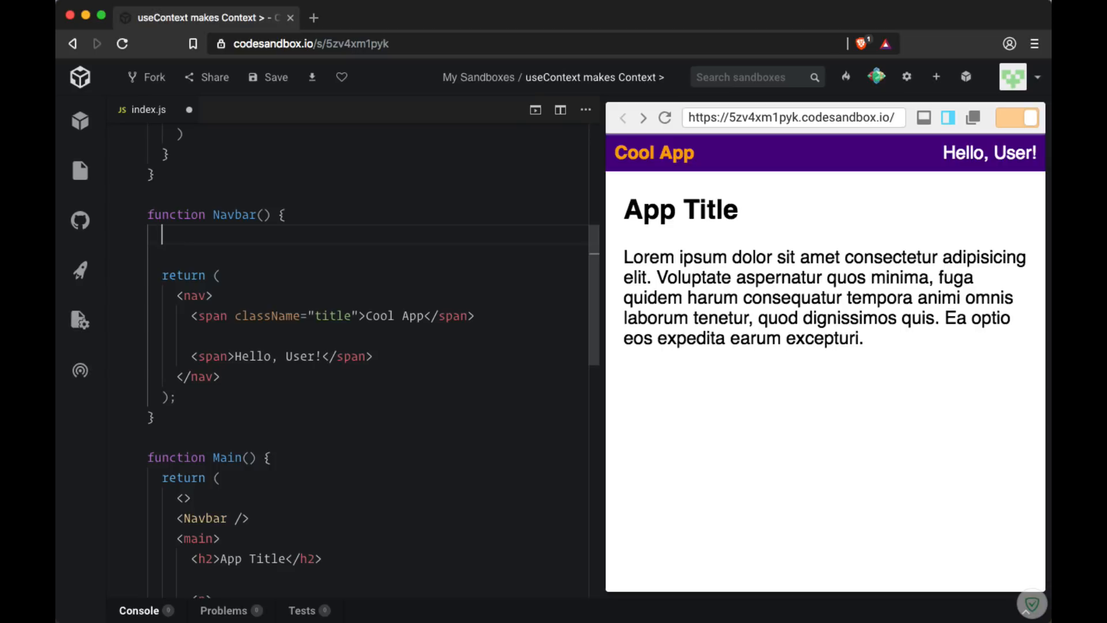
{"action": "type", "text": "useContext("}
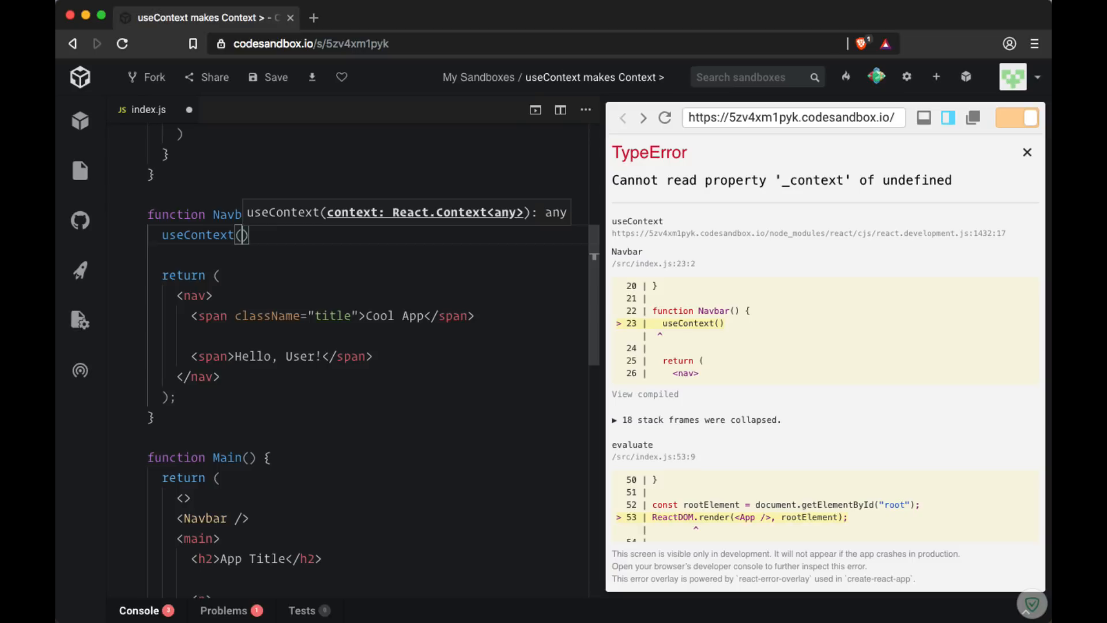
{"action": "type", "text": "User"}
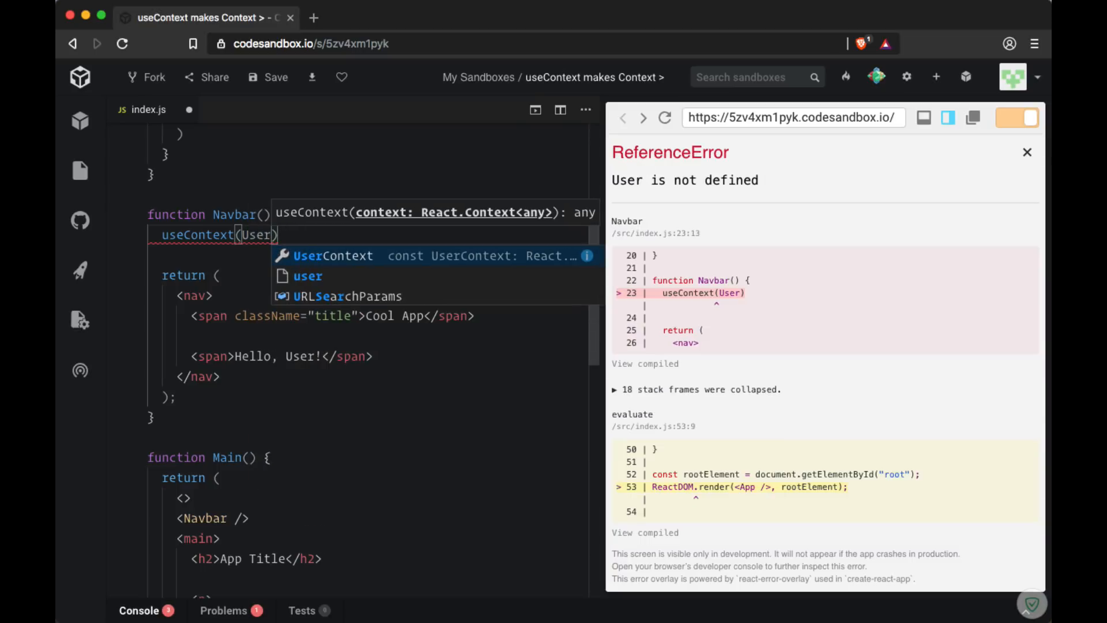
{"action": "left_click", "coordinate": [332, 255]}
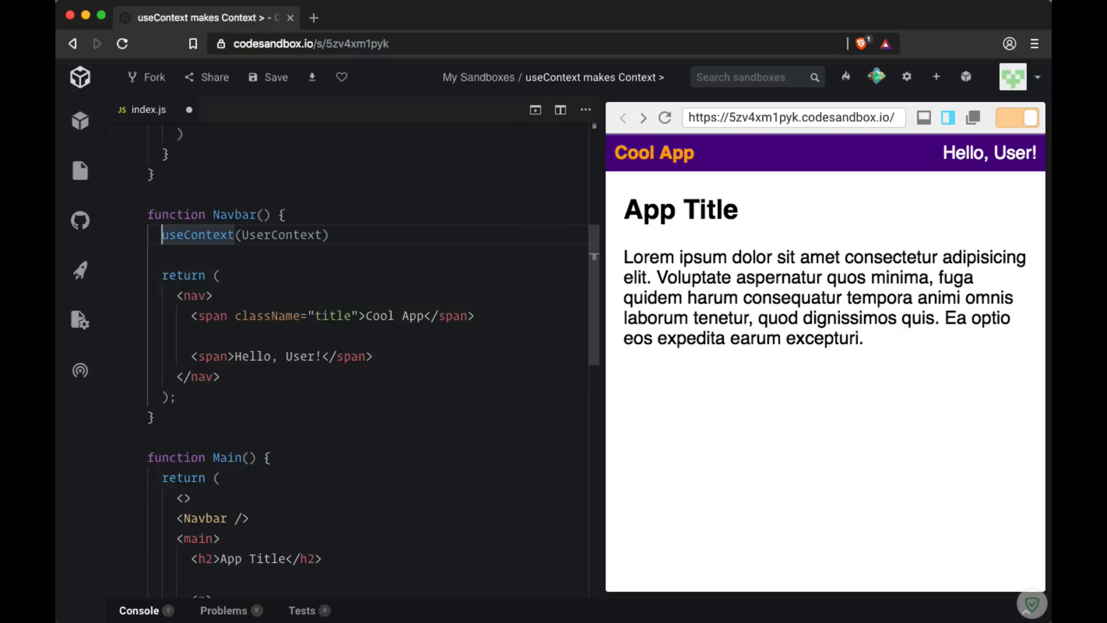
{"action": "type", "text": "const value ="}
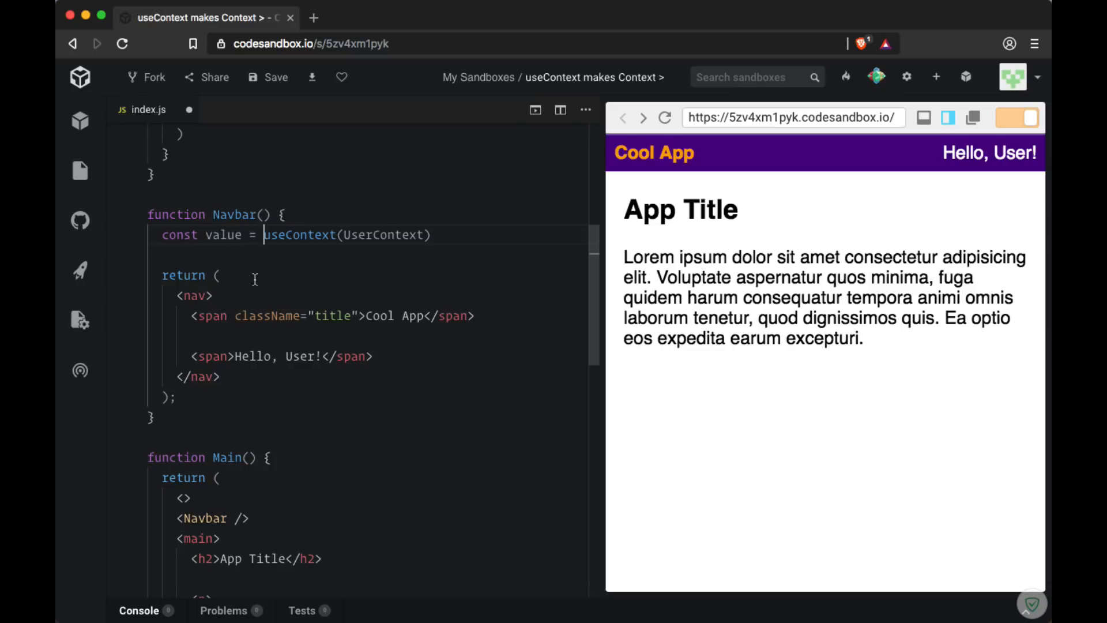
{"action": "double_click", "coordinate": [299, 356]}
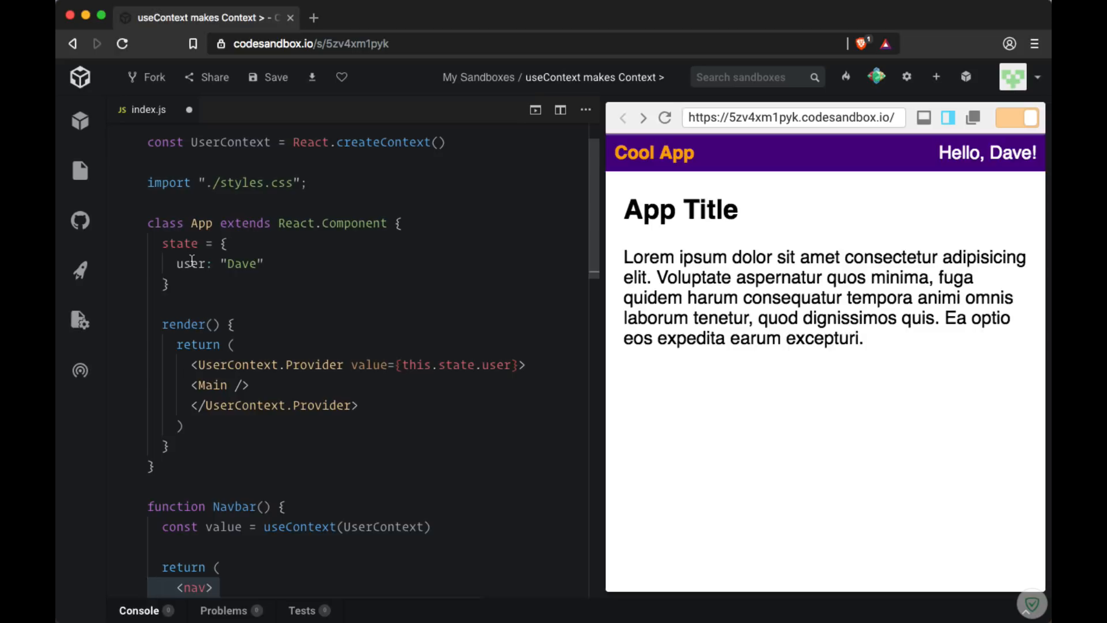
Rename App's state key user to firstName and add lastName: "Thomas".
{"action": "double_click", "coordinate": [188, 263]}
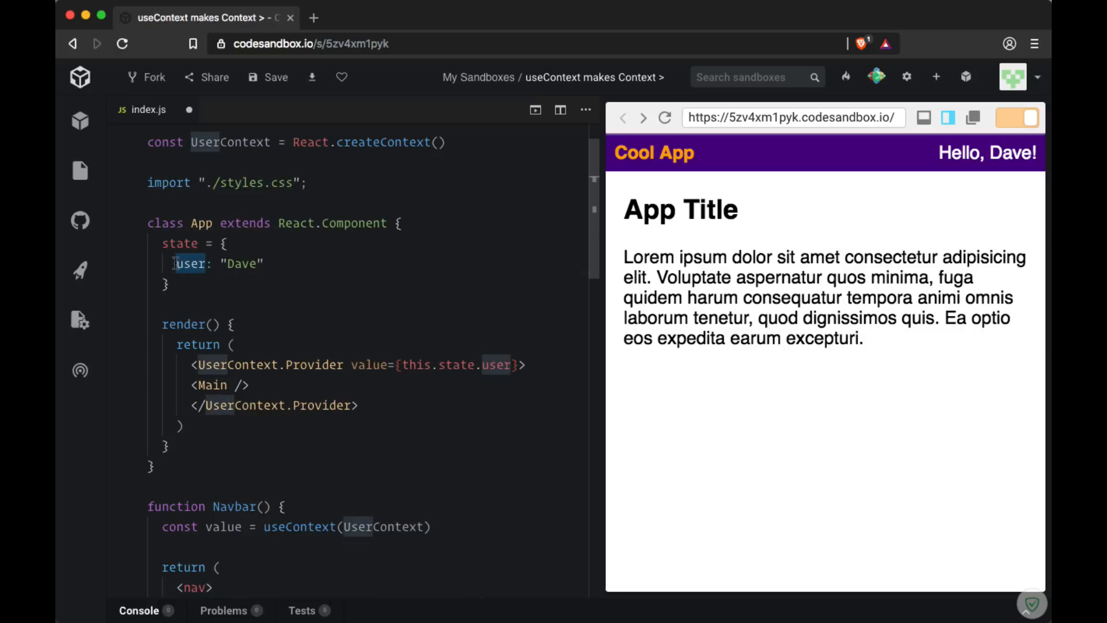
{"action": "type", "text": "firstName"}
{"action": "type", "text": "lastName: \"Thomas\""}
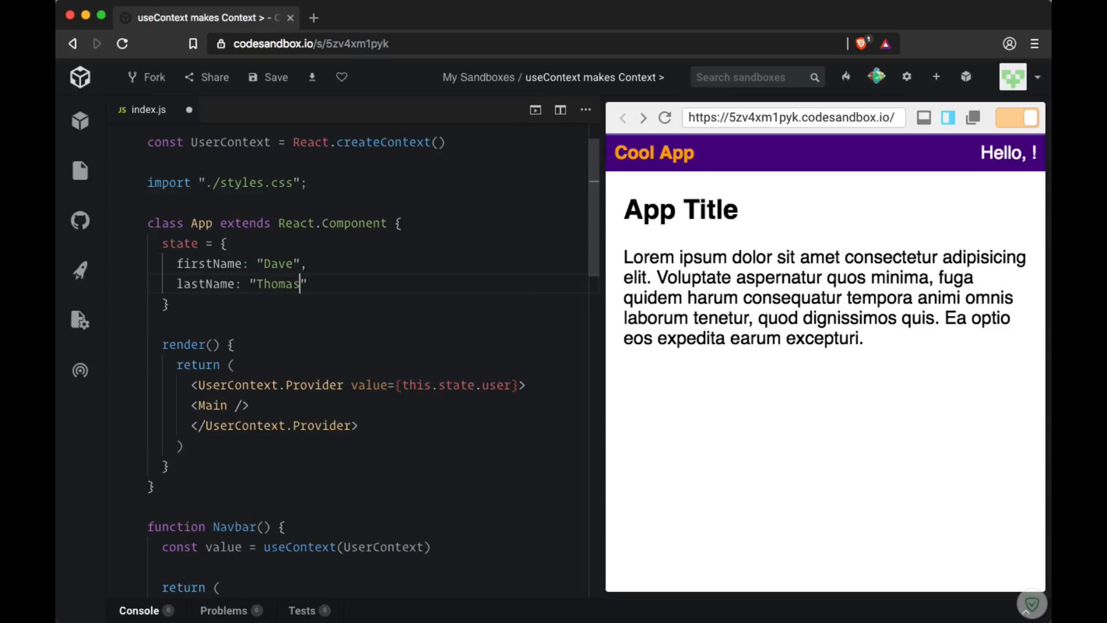
{"action": "double_click", "coordinate": [275, 283]}
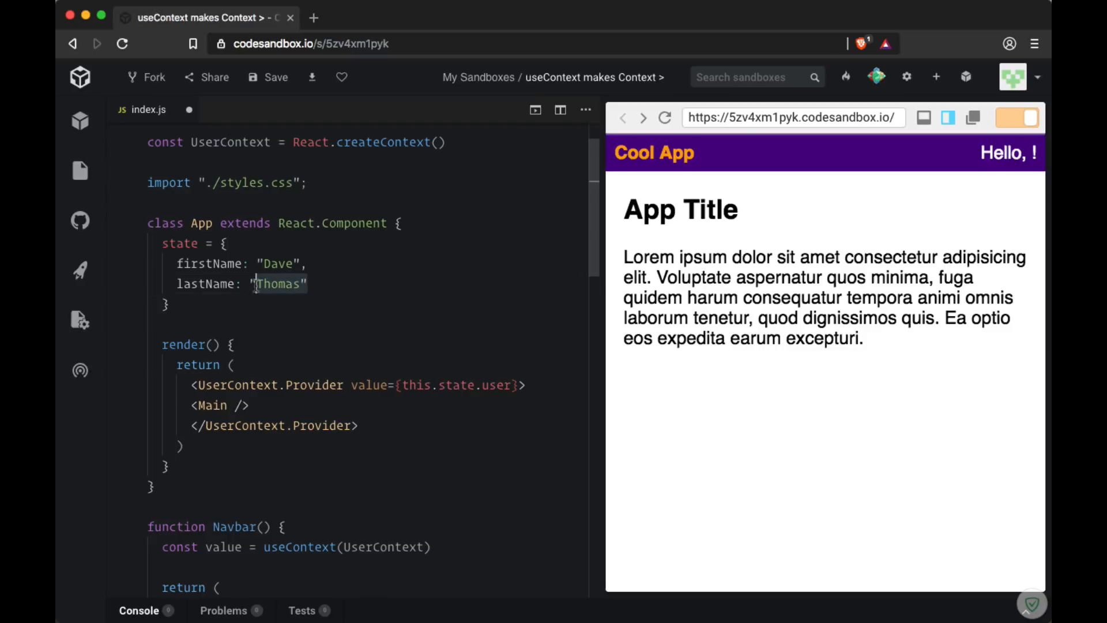
Pass { firstName, lastName } as the Provider value, destructured from this.state in render.
{"action": "double_click", "coordinate": [458, 385]}
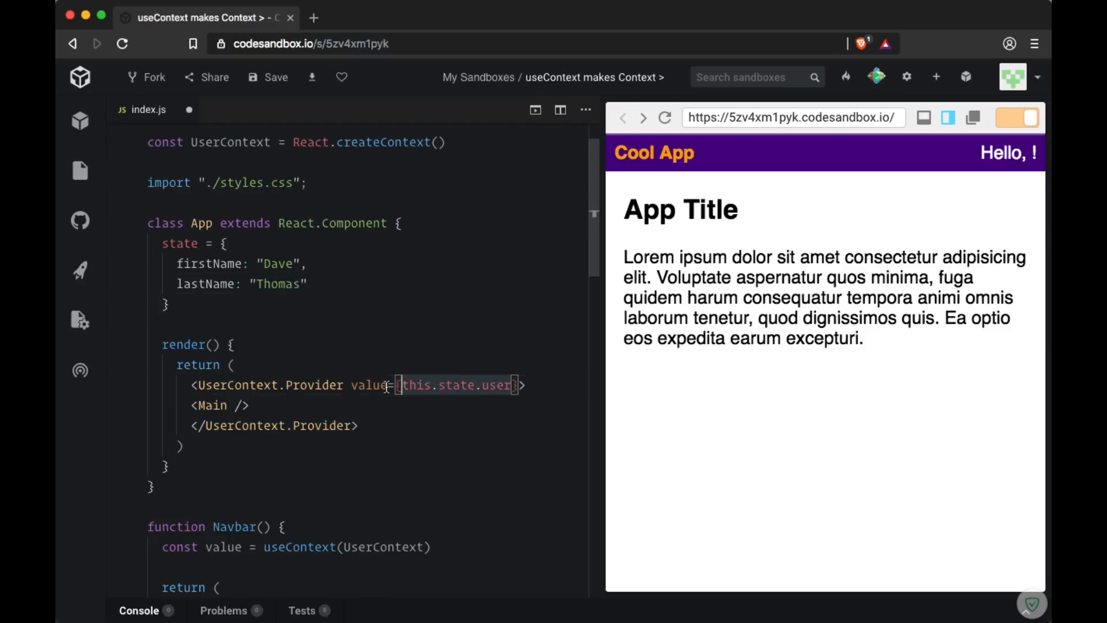
{"action": "key", "text": "Backspace"}
{"action": "type", "text": "{ "}
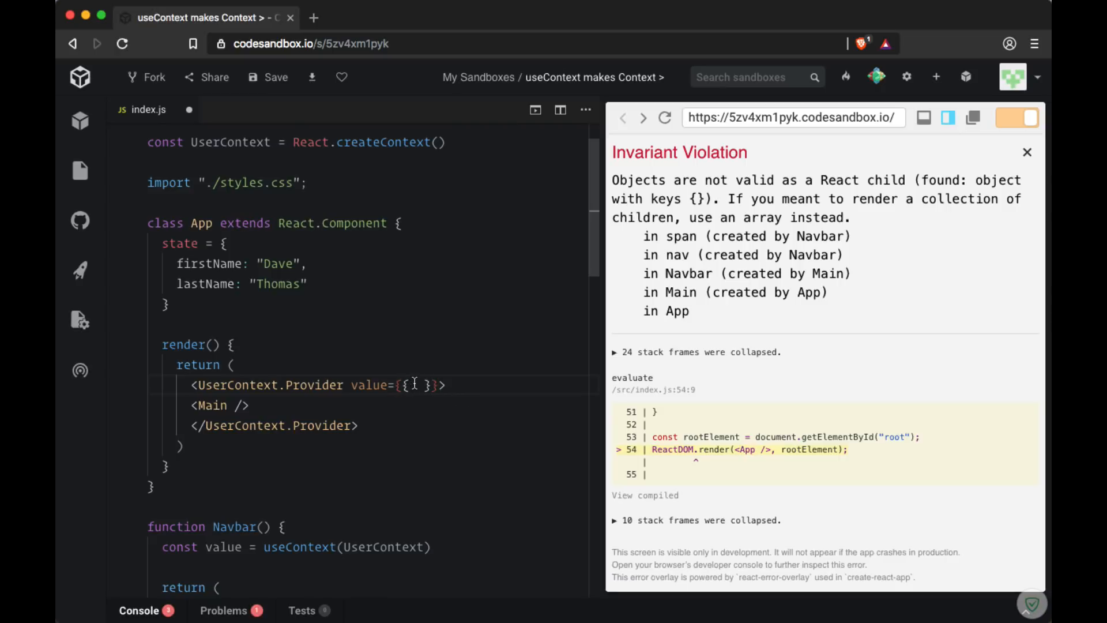
{"action": "type", "text": "firstName, lastName"}
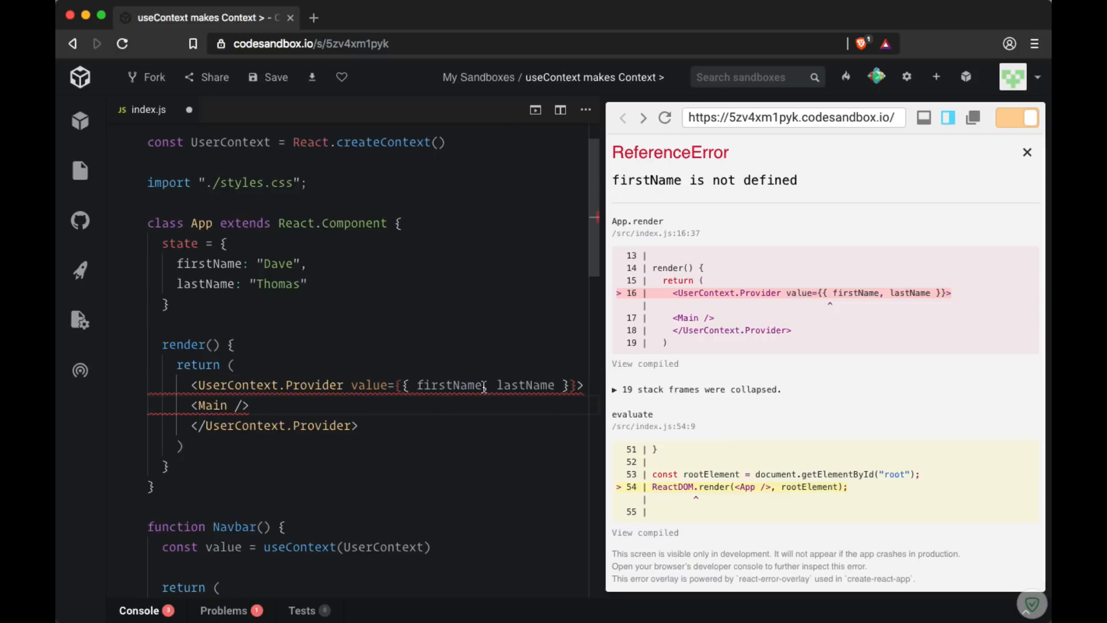
{"action": "double_click", "coordinate": [524, 385]}
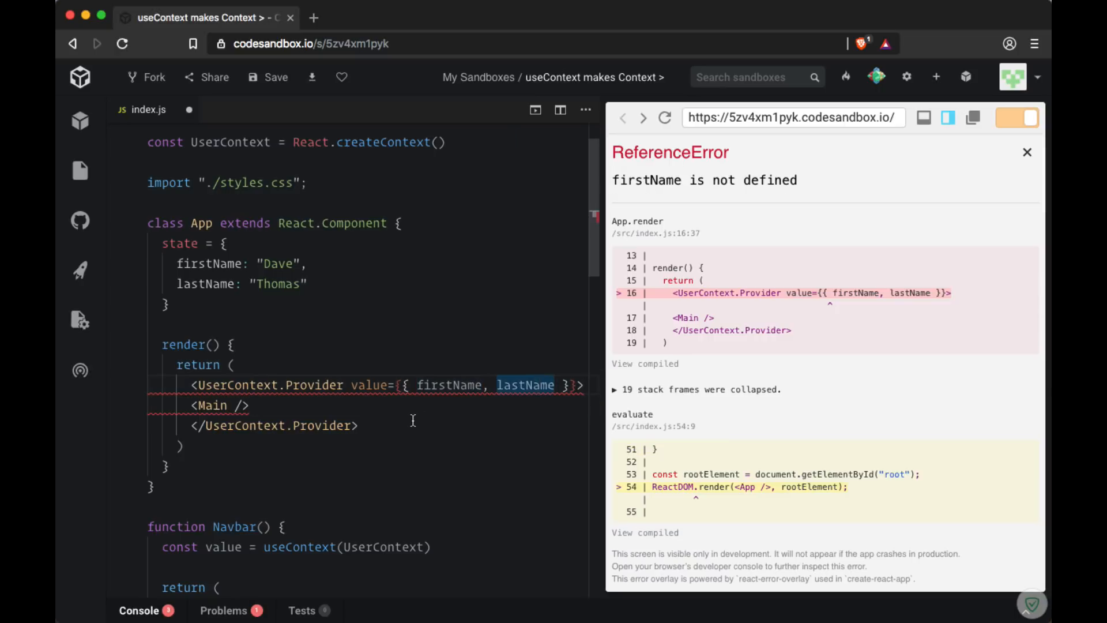
{"action": "type", "text": "const"}
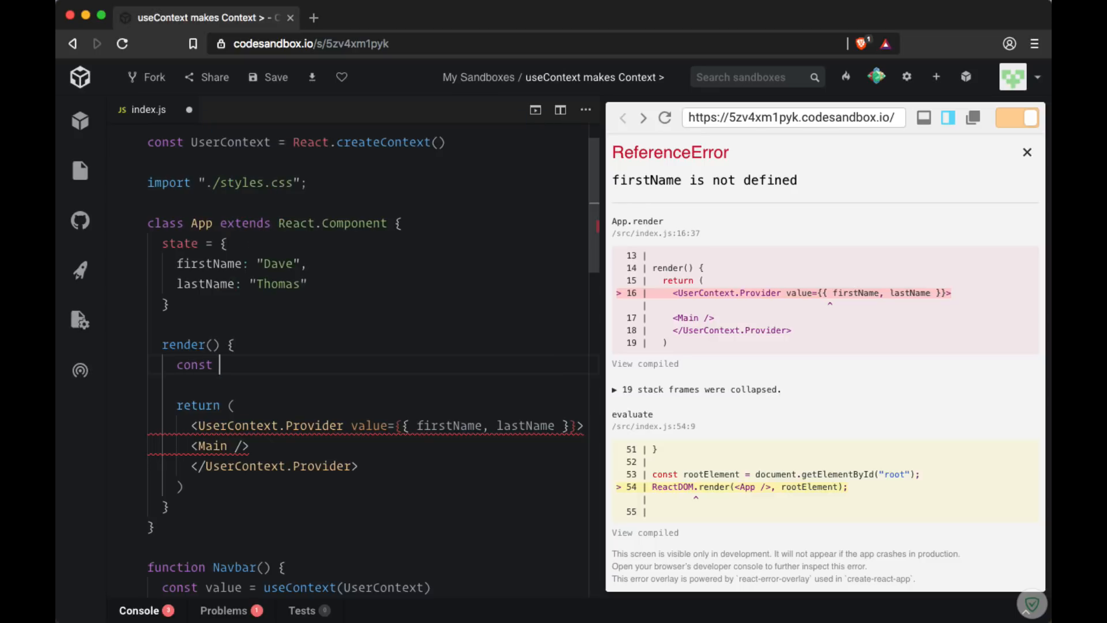
{"action": "type", "text": "{ firstName, lastName"}
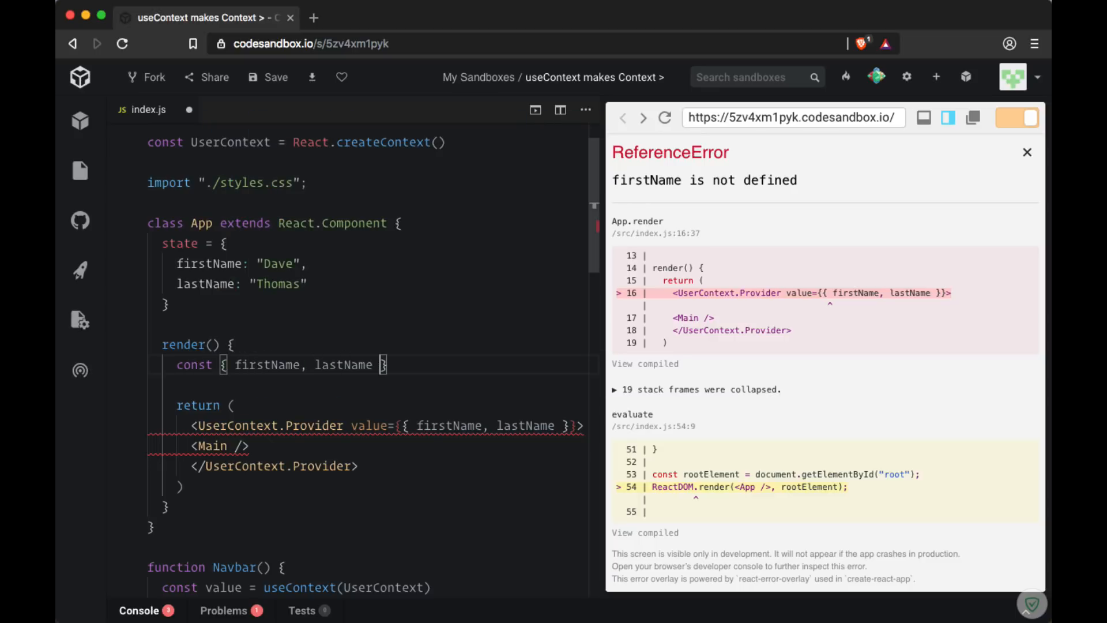
{"action": "type", "text": "= this.state;"}
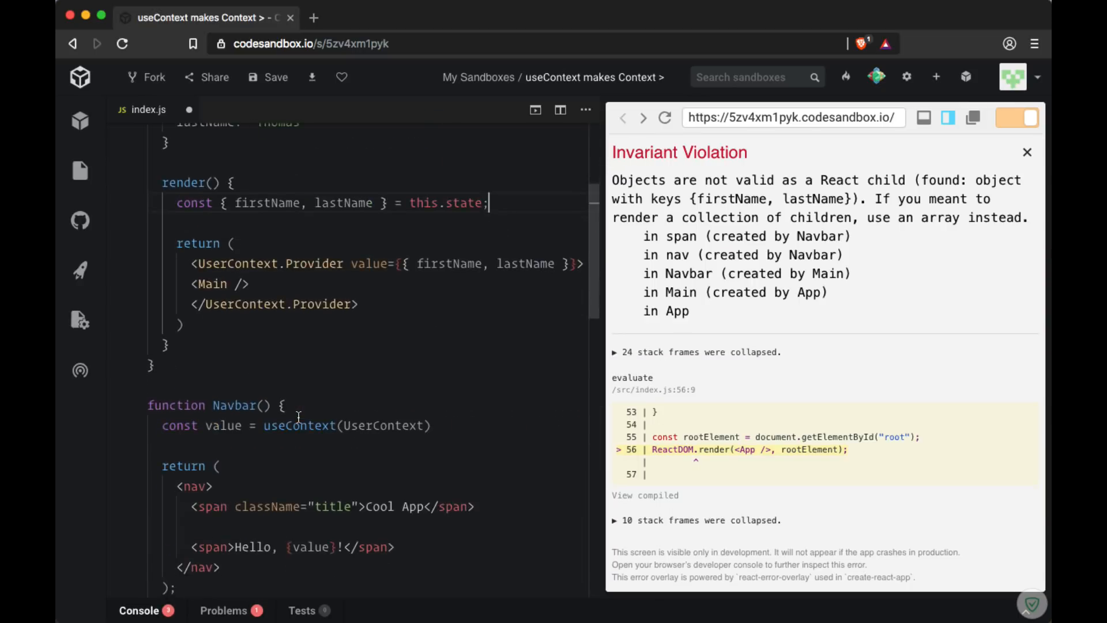
Destructure { firstName, lastName } from useContext(UserContext) in Navbar and greet with both names.
{"action": "scroll", "scroll_direction": "down", "scroll_amount": 3}
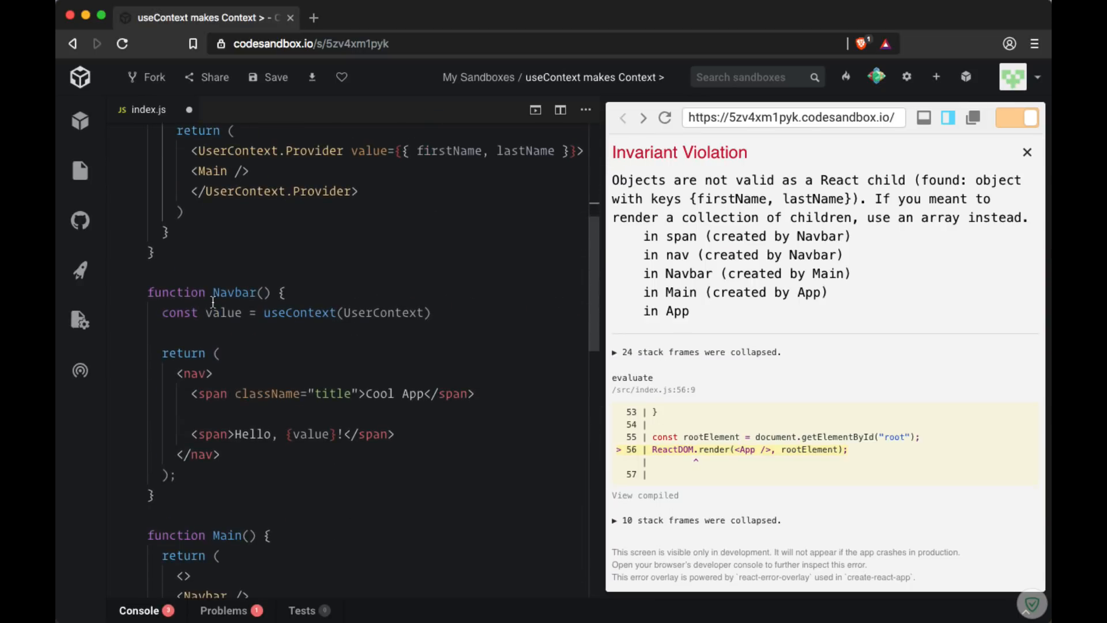
{"action": "type", "text": "{ }"}
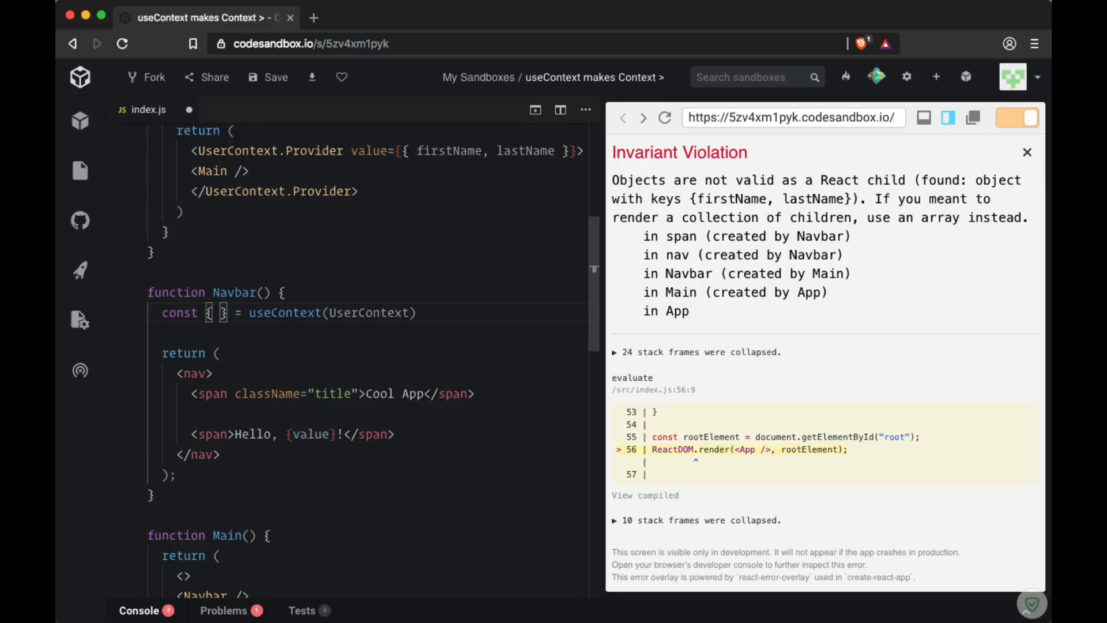
{"action": "type", "text": "firstName, lastName"}
{"action": "left_click", "coordinate": [375, 434]}
{"action": "type", "text": "firstName} {lastNam"}
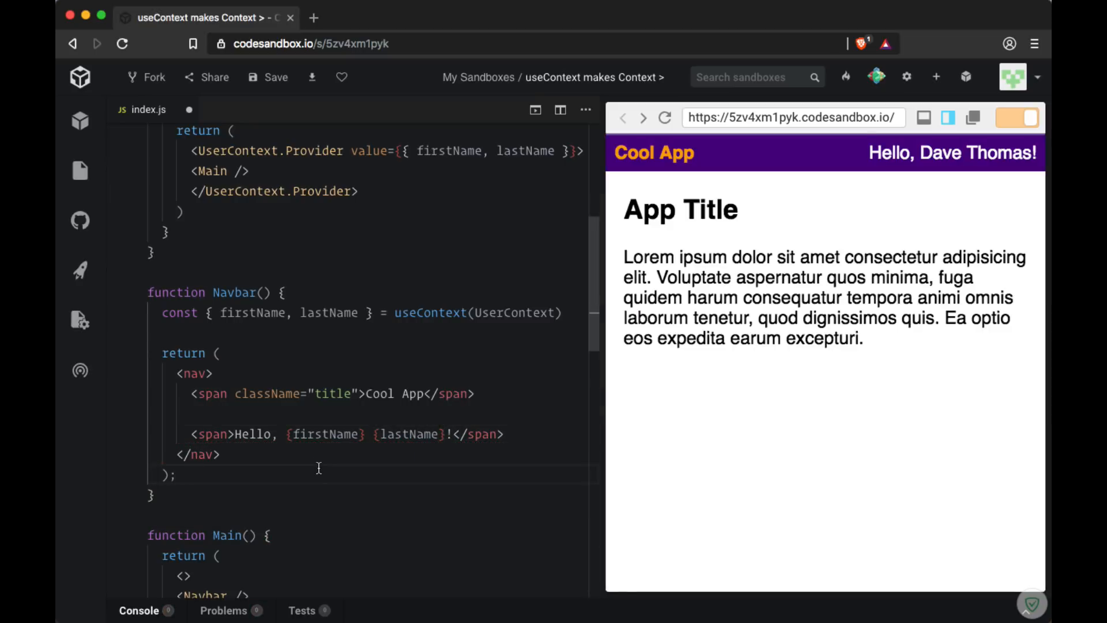
{"action": "double_click", "coordinate": [429, 312]}
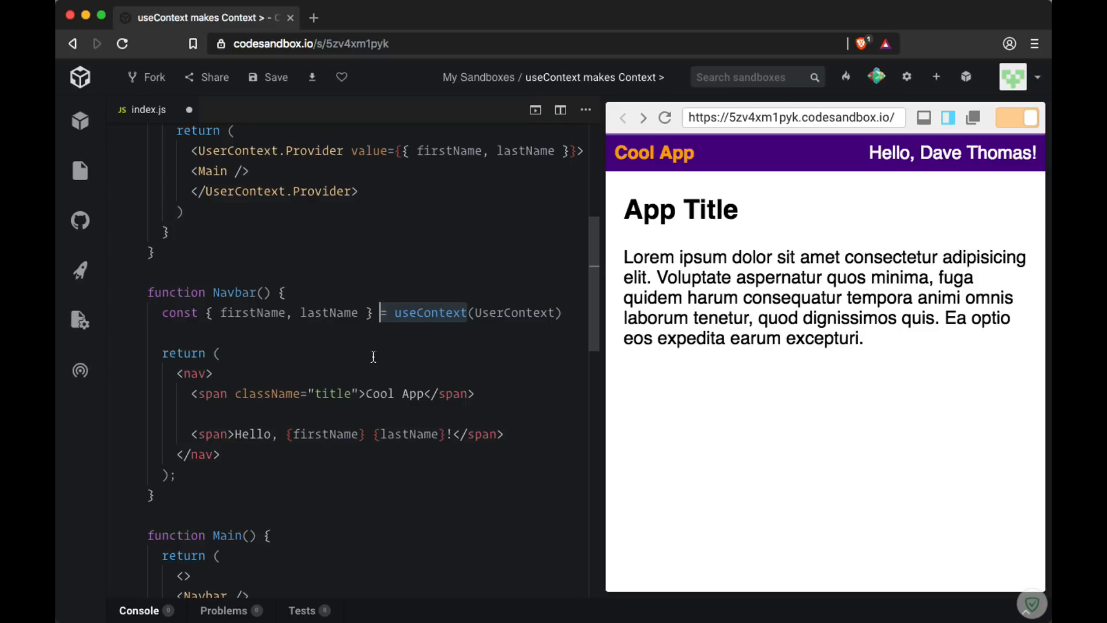
{"action": "mouse_move", "coordinate": [298, 283]}
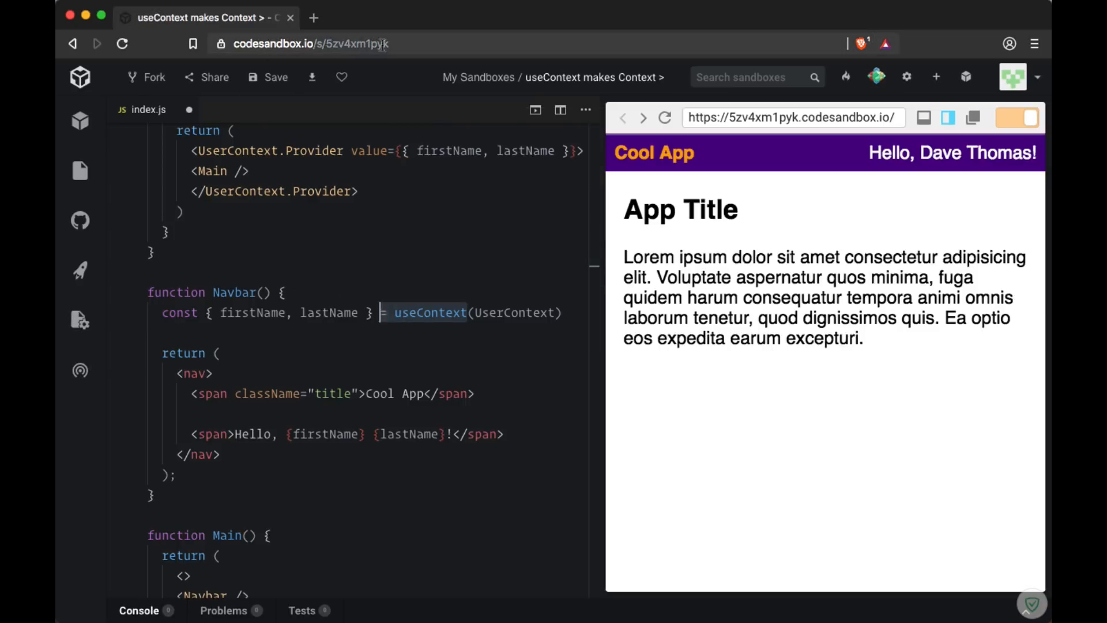
{"action": "left_click", "coordinate": [311, 43]}
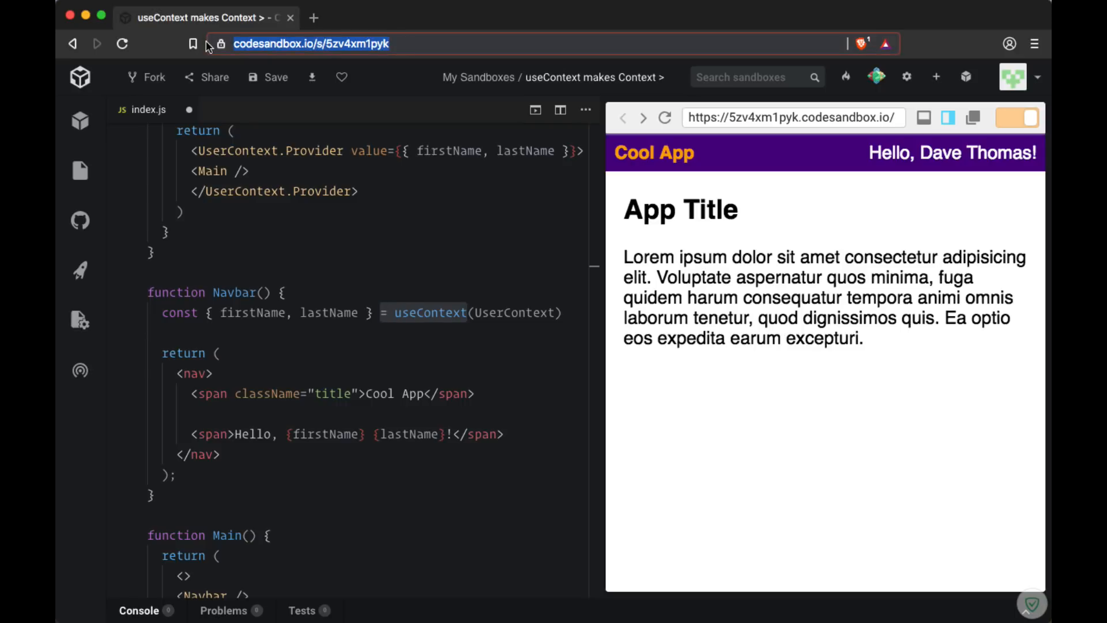